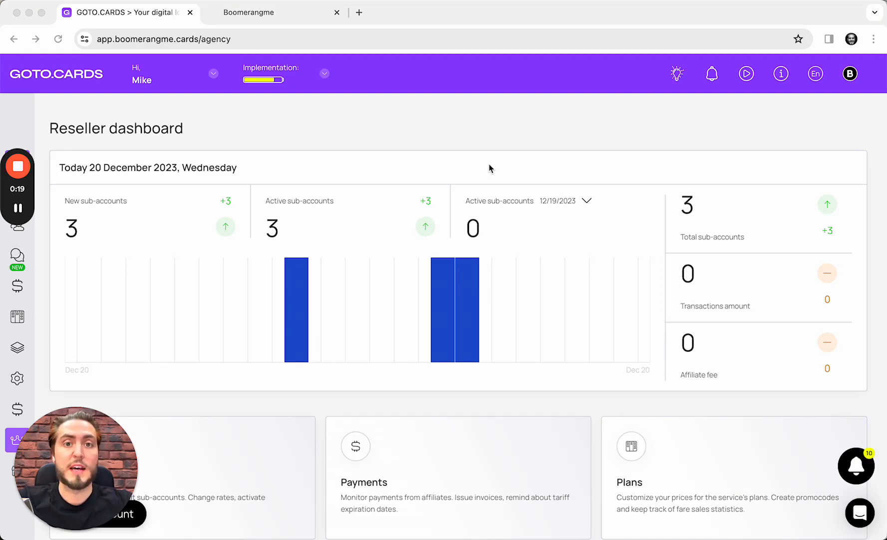
{"action": "mouse_move", "coordinate": [378, 253]}
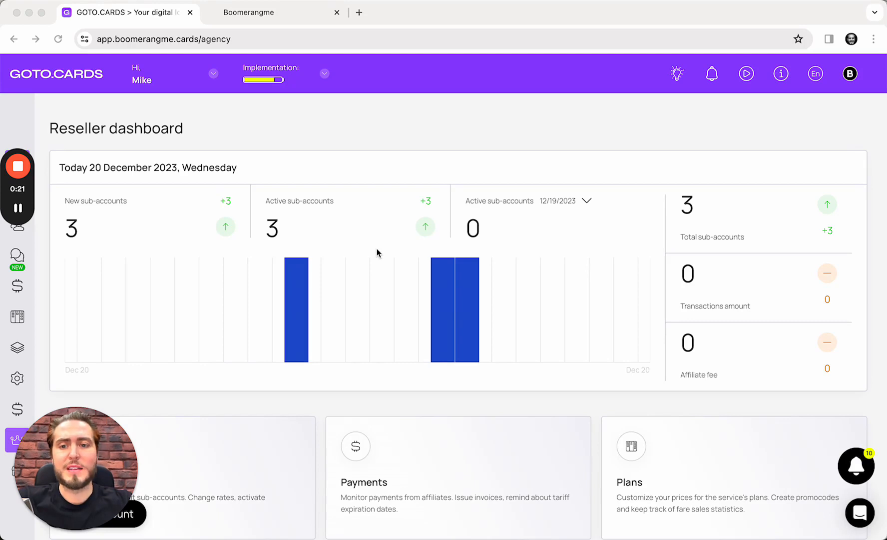
{"action": "mouse_move", "coordinate": [294, 249]}
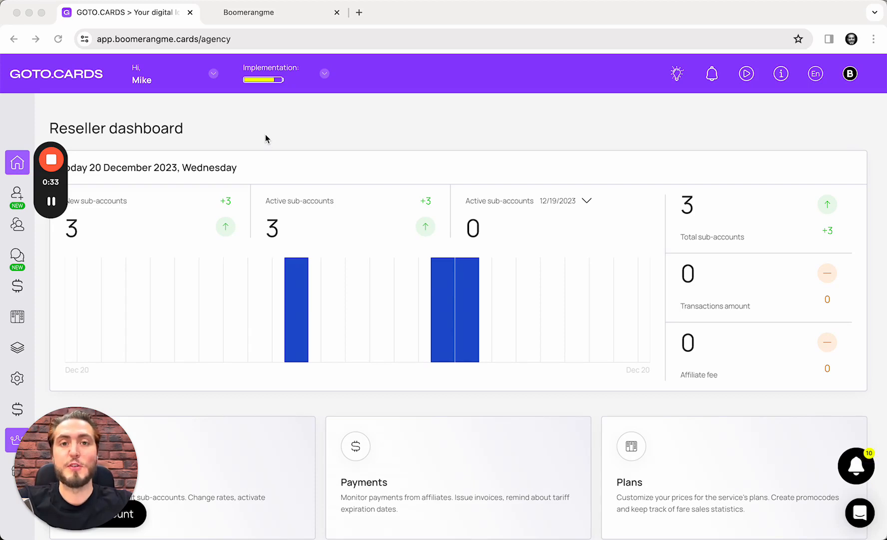
{"action": "mouse_move", "coordinate": [203, 153]}
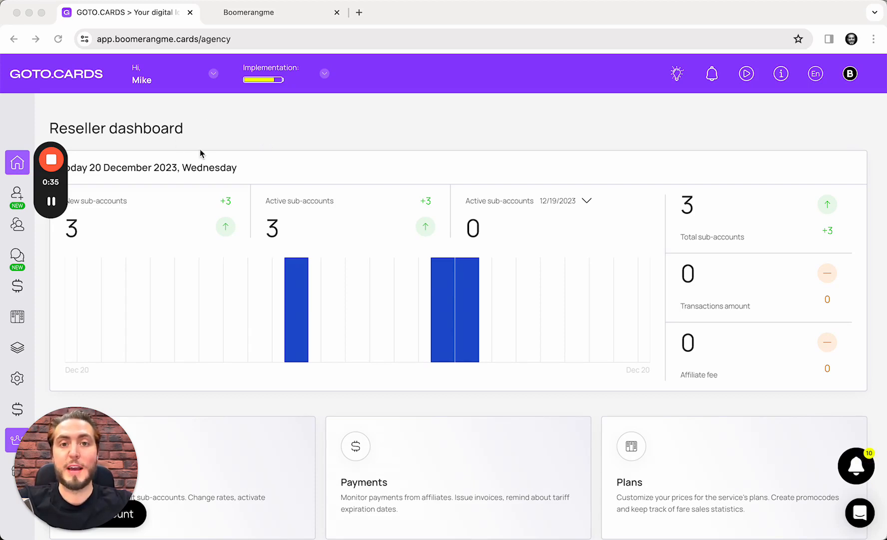
- Deactivate the LeadConnector Starter agency integration in Settings > Integrations
{"action": "left_click", "coordinate": [163, 39]}
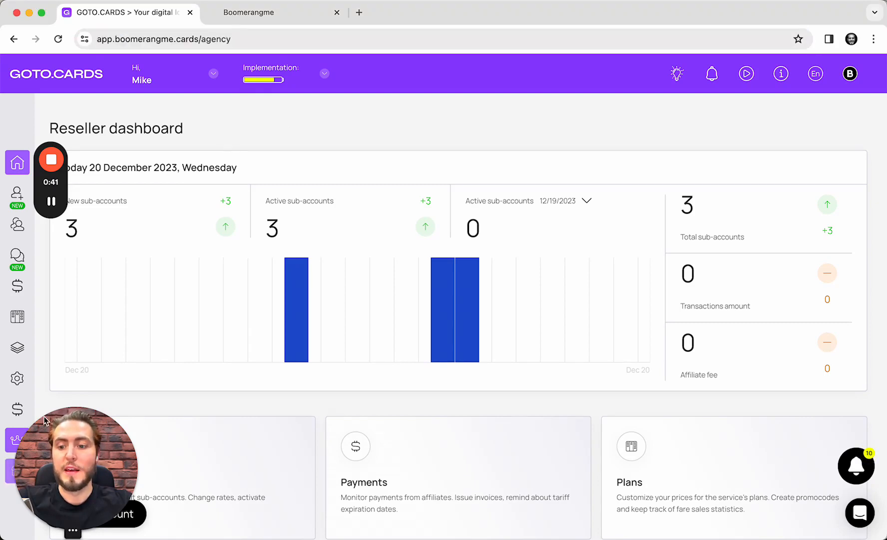
{"action": "scroll", "scroll_direction": "down", "scroll_amount": 3}
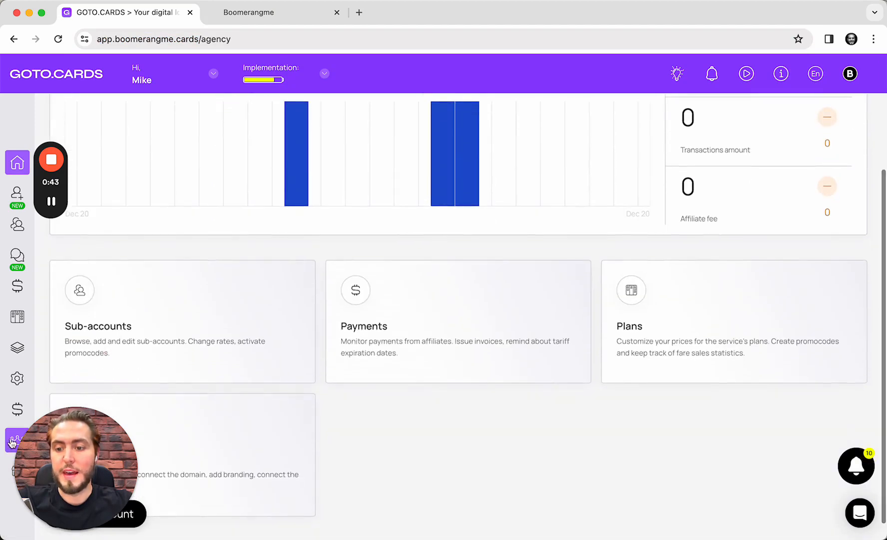
{"action": "scroll", "scroll_direction": "down", "scroll_amount": 3}
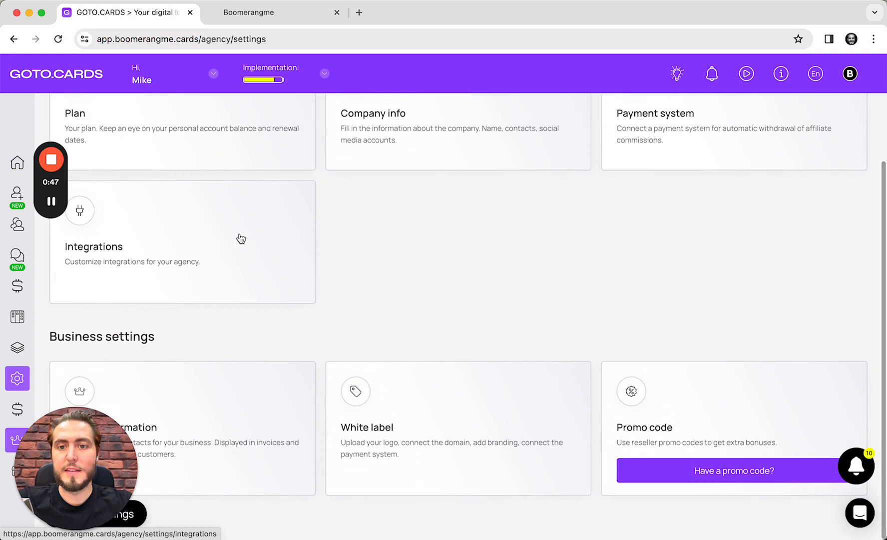
{"action": "left_click", "coordinate": [180, 240]}
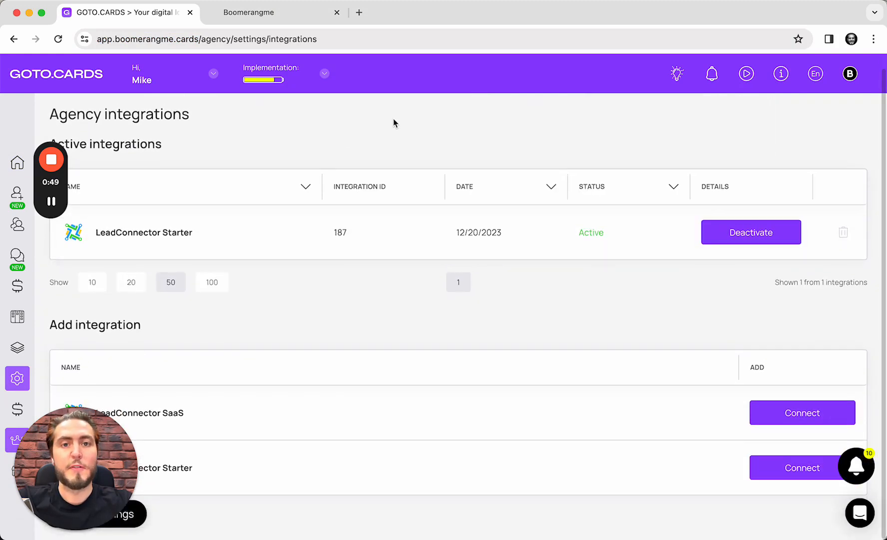
{"action": "mouse_move", "coordinate": [751, 232]}
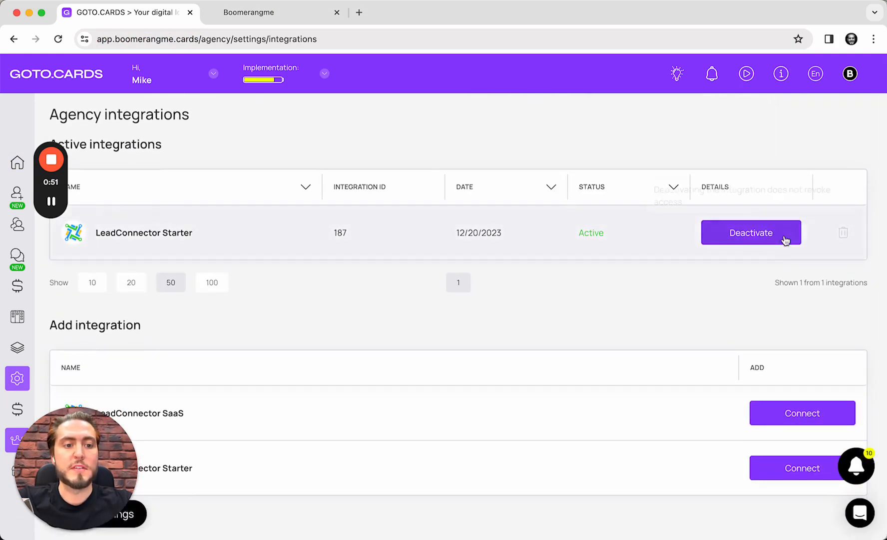
{"action": "left_click", "coordinate": [751, 232]}
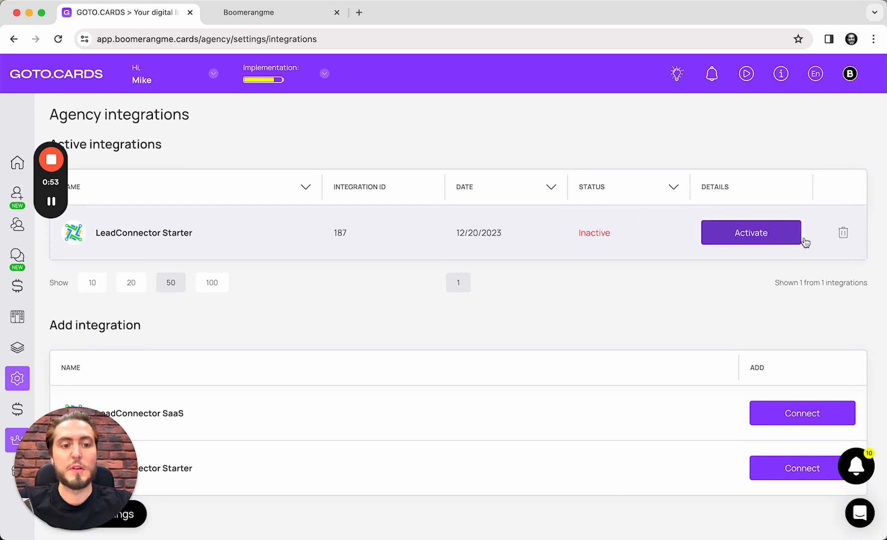
{"action": "mouse_move", "coordinate": [548, 338]}
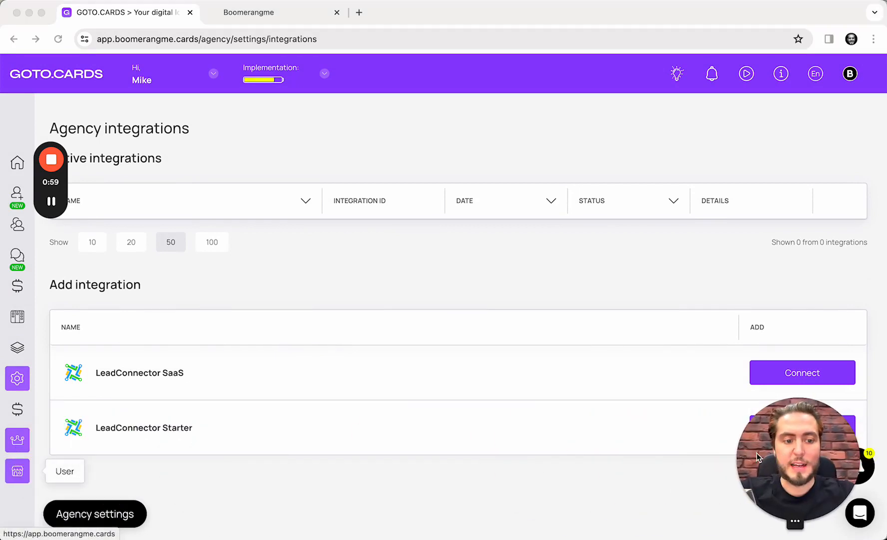
{"action": "mouse_move", "coordinate": [361, 428]}
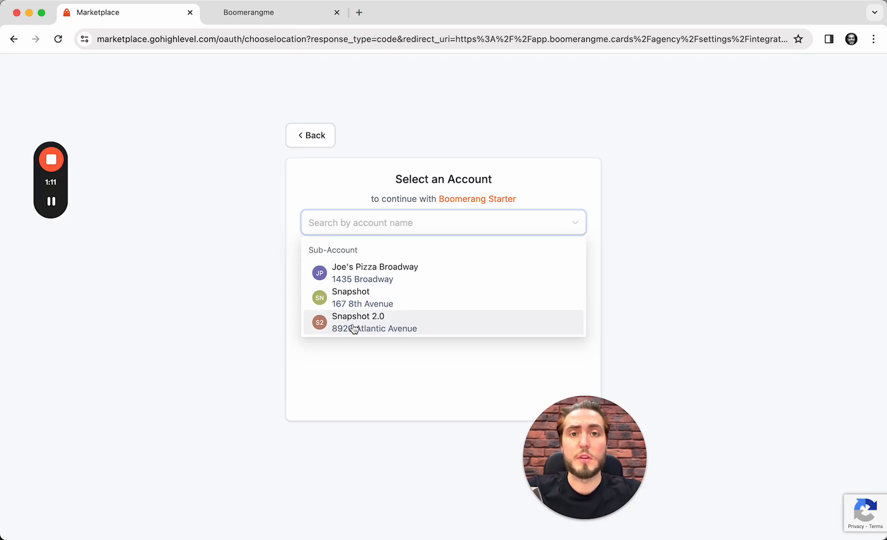
{"action": "mouse_move", "coordinate": [396, 275]}
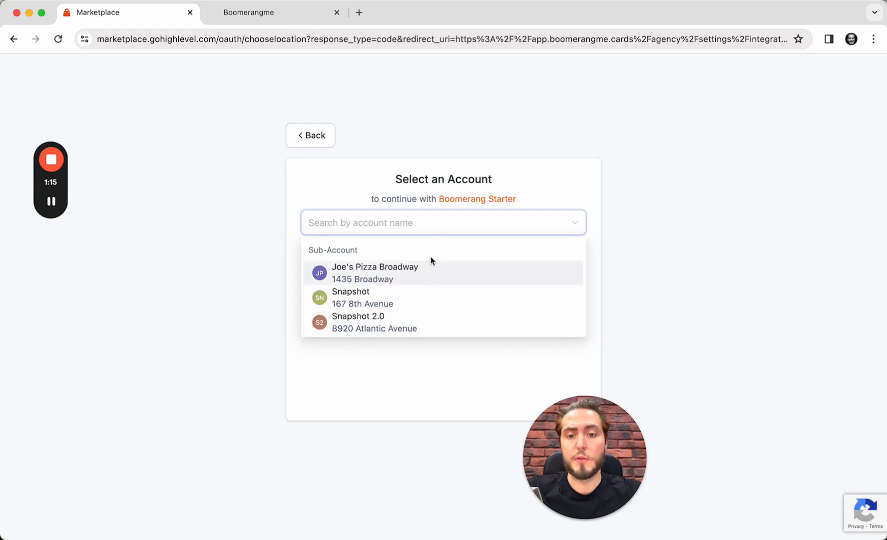
- Choose Joe's Pizza Broadway as the sub-account on the Select an Account page
{"action": "left_click", "coordinate": [363, 296]}
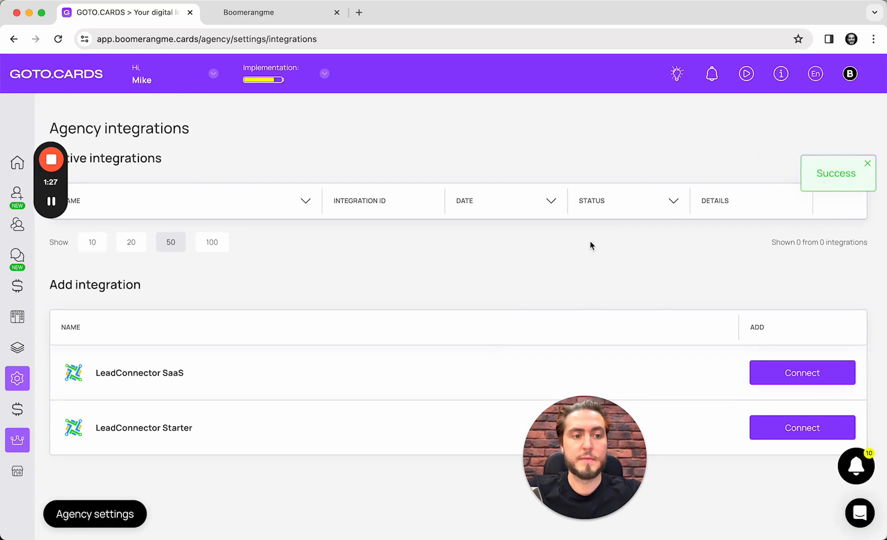
{"action": "mouse_move", "coordinate": [678, 258]}
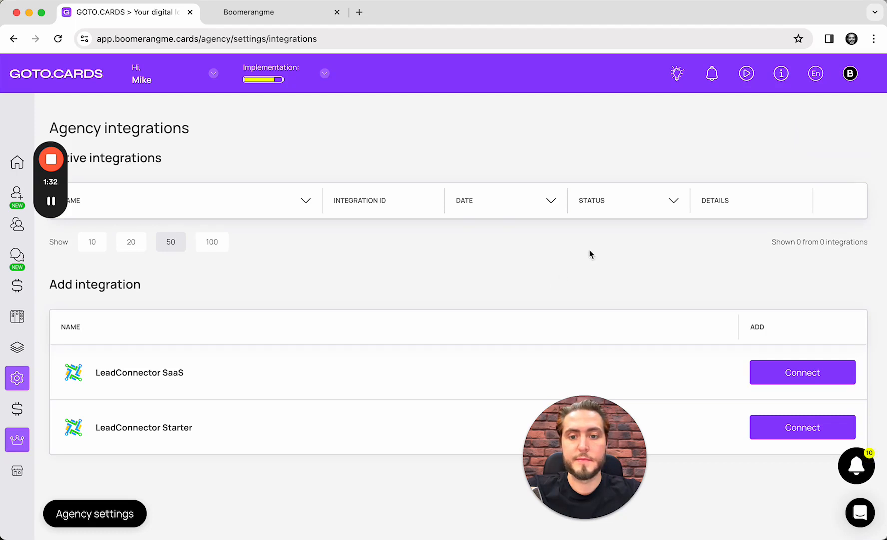
{"action": "mouse_move", "coordinate": [489, 266]}
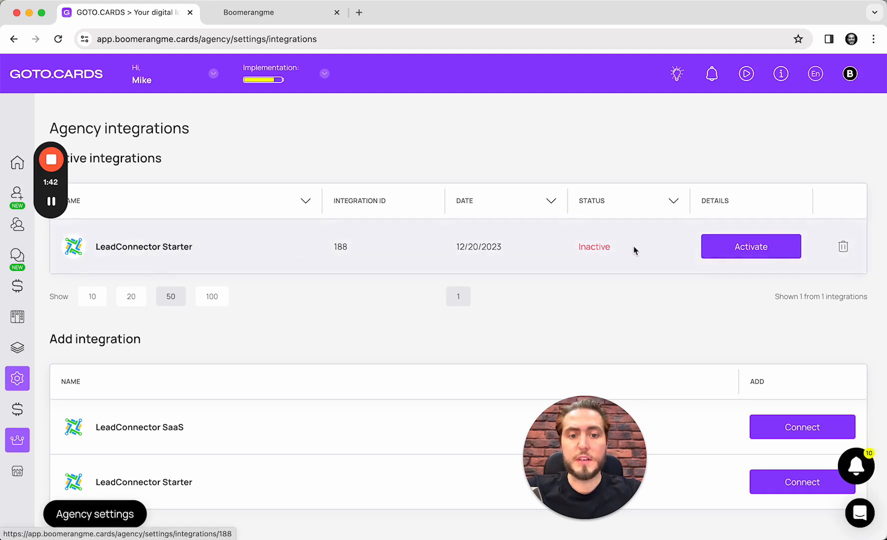
- Activate the new LeadConnector Starter row, confirm synchronization is active, and go back
{"action": "left_click", "coordinate": [751, 245]}
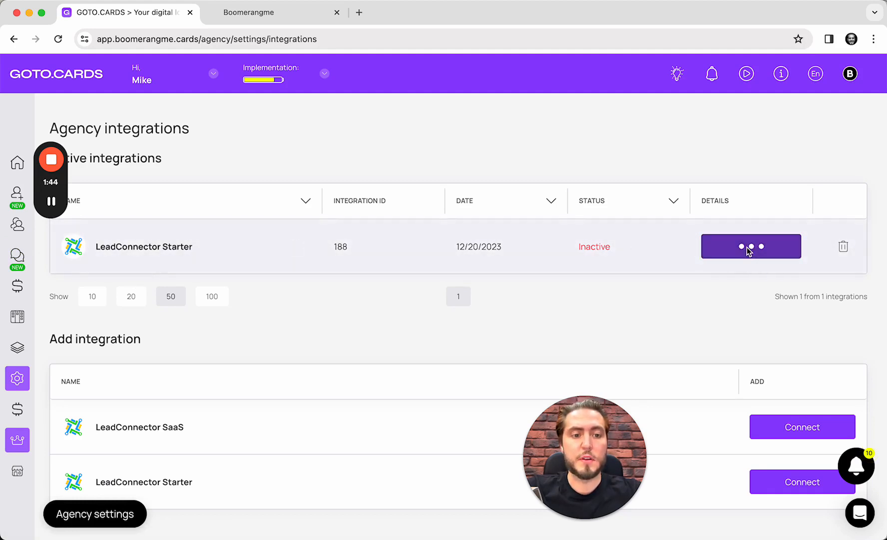
{"action": "left_click", "coordinate": [751, 246]}
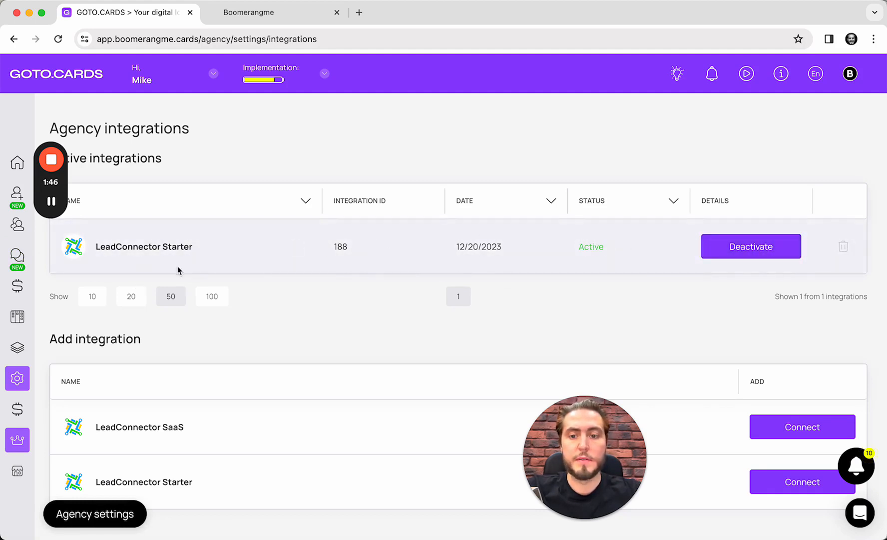
{"action": "left_click", "coordinate": [143, 246]}
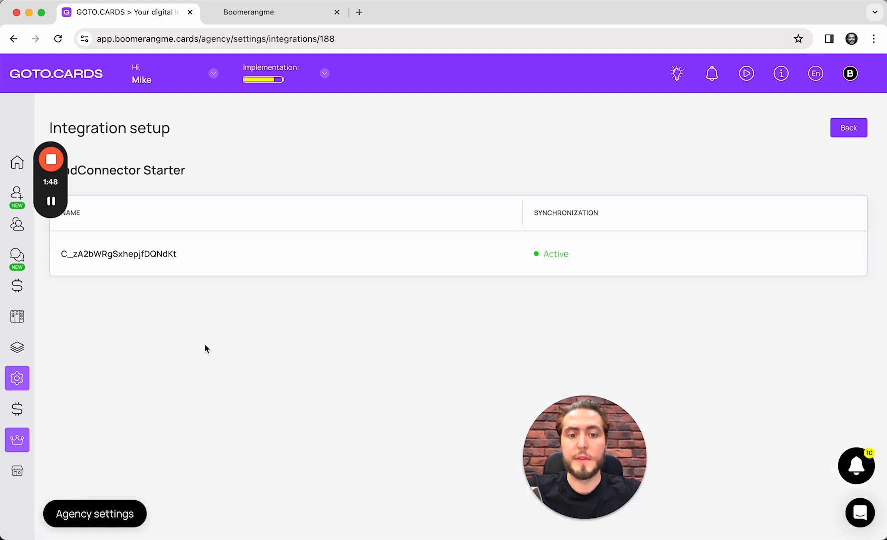
{"action": "mouse_move", "coordinate": [113, 306]}
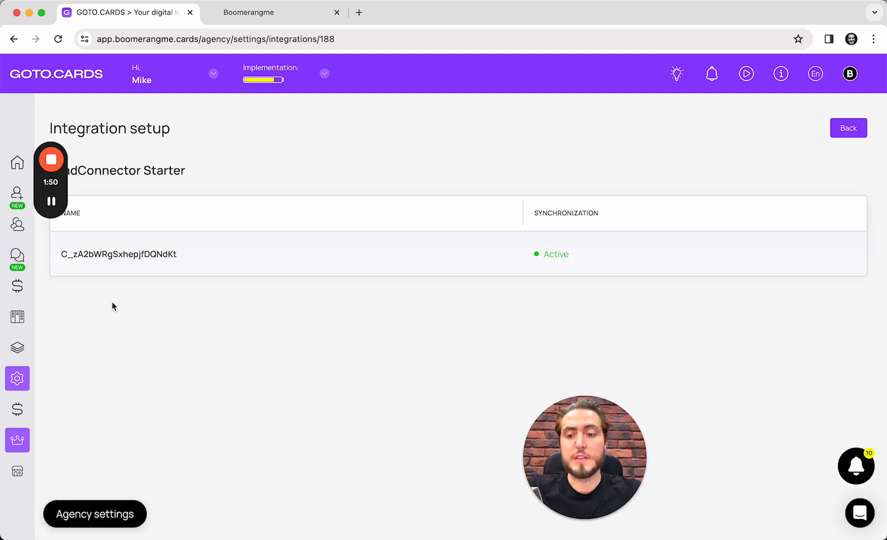
{"action": "mouse_move", "coordinate": [161, 316]}
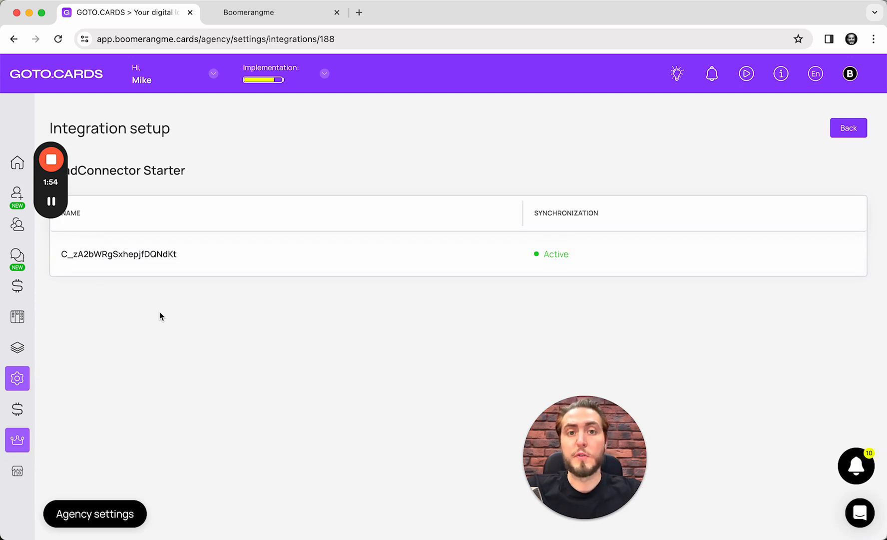
{"action": "mouse_move", "coordinate": [135, 304]}
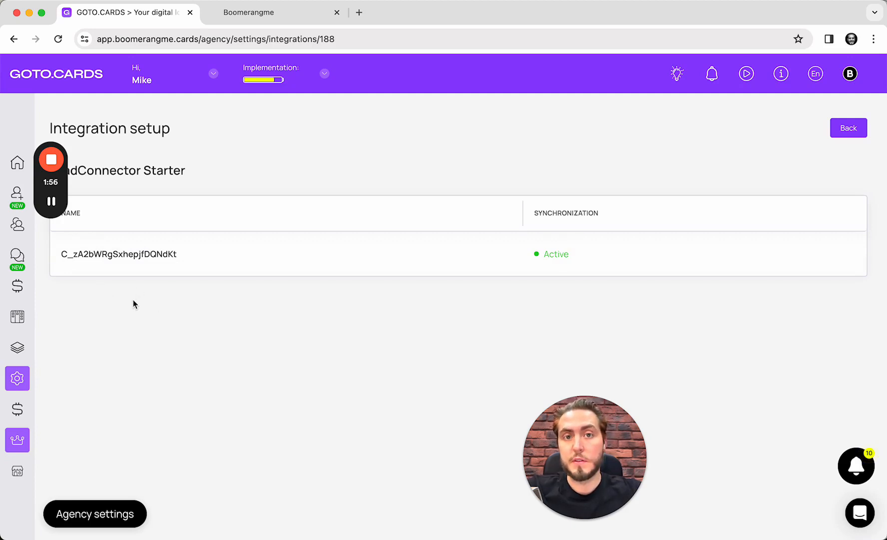
{"action": "mouse_move", "coordinate": [274, 270]}
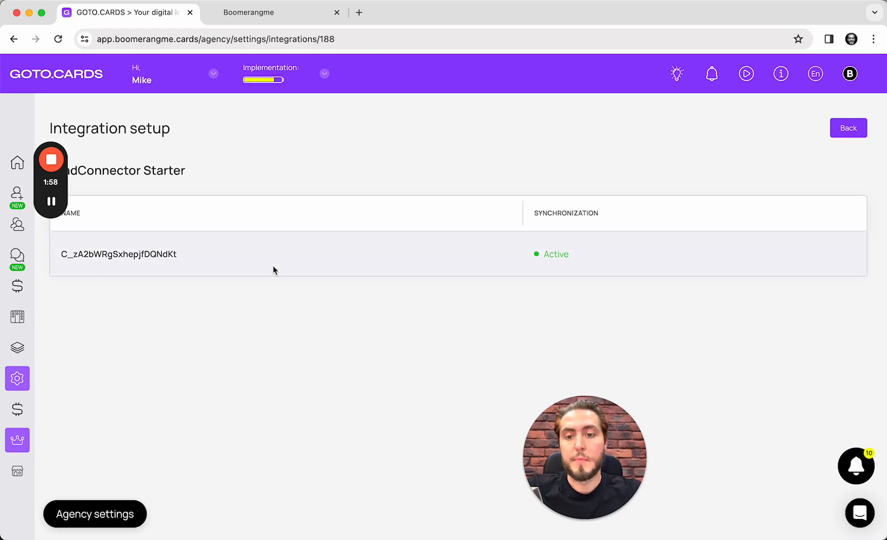
{"action": "left_click", "coordinate": [848, 127]}
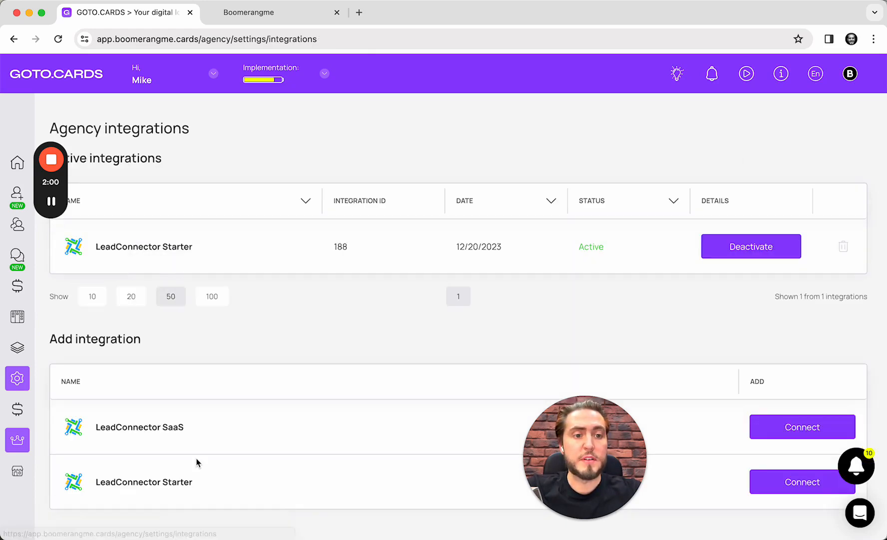
{"action": "mouse_move", "coordinate": [361, 331]}
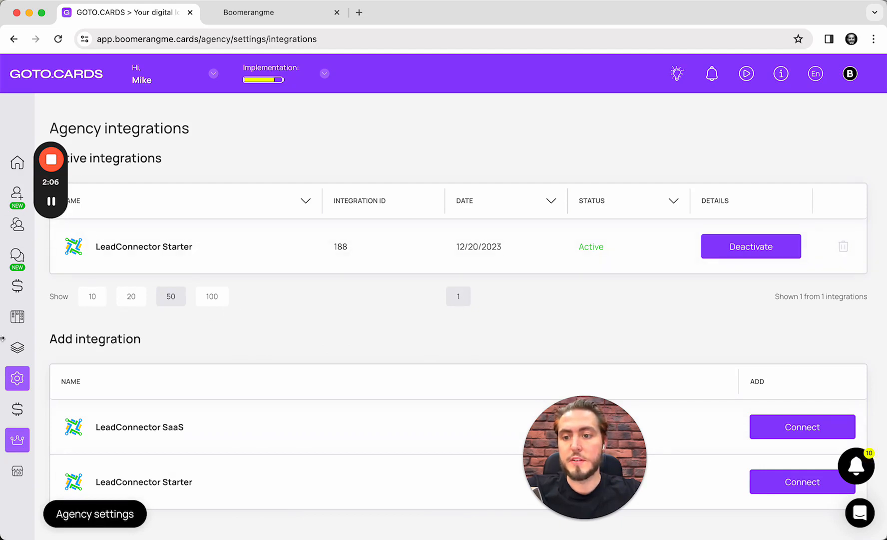
{"action": "mouse_move", "coordinate": [17, 224]}
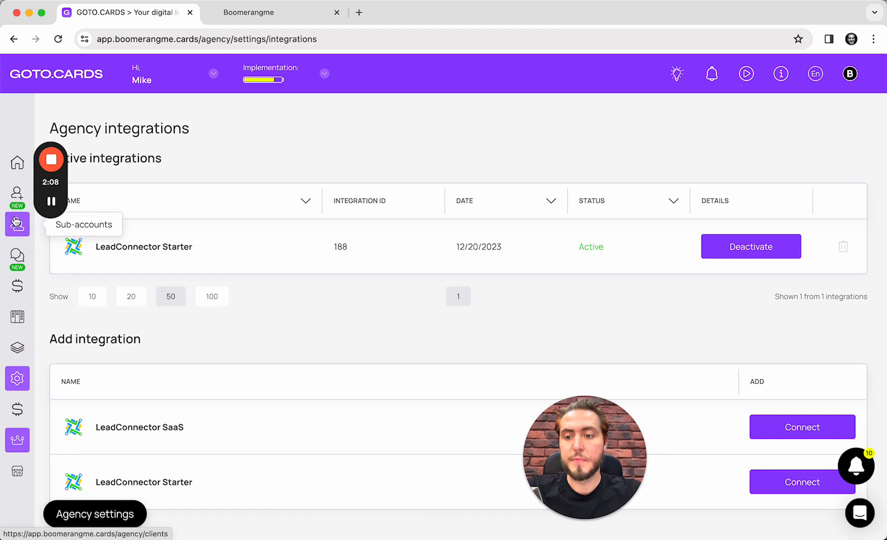
- Log into Joe's Pizza from the Sub-accounts list, showing its zero-visit dashboard
{"action": "left_click", "coordinate": [17, 223]}
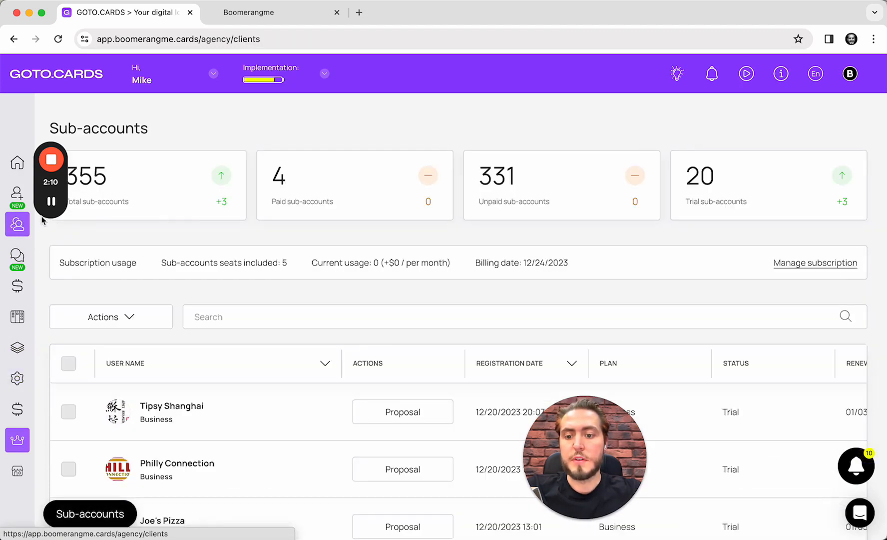
{"action": "scroll", "scroll_direction": "down", "scroll_amount": 3}
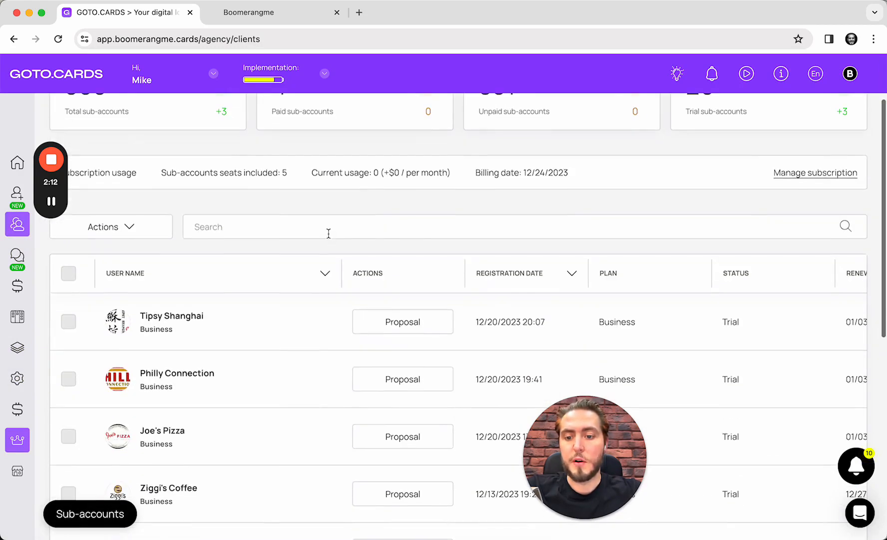
{"action": "scroll", "scroll_direction": "down", "scroll_amount": 3}
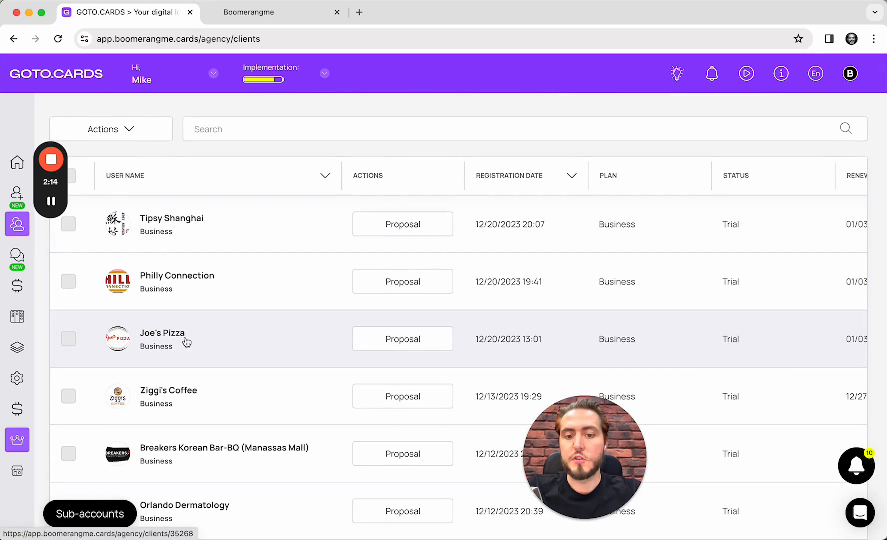
{"action": "left_click", "coordinate": [248, 12]}
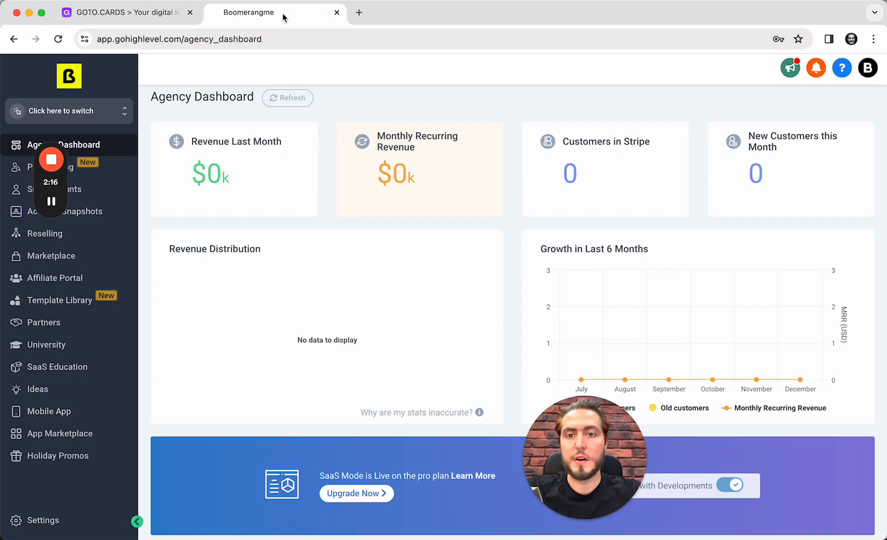
{"action": "left_click", "coordinate": [50, 189]}
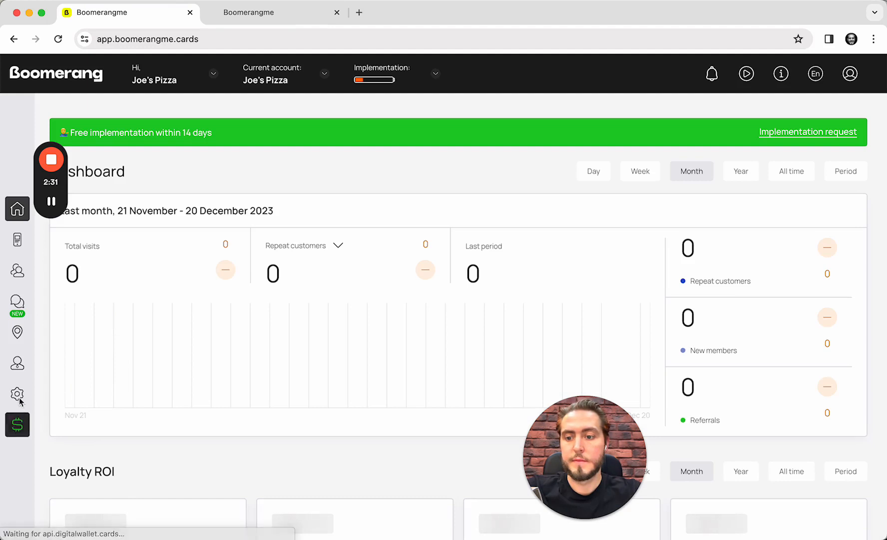
- Click Connect on LeadConnector Starter in Joe's Pizza's integrations settings
{"action": "left_click", "coordinate": [17, 399]}
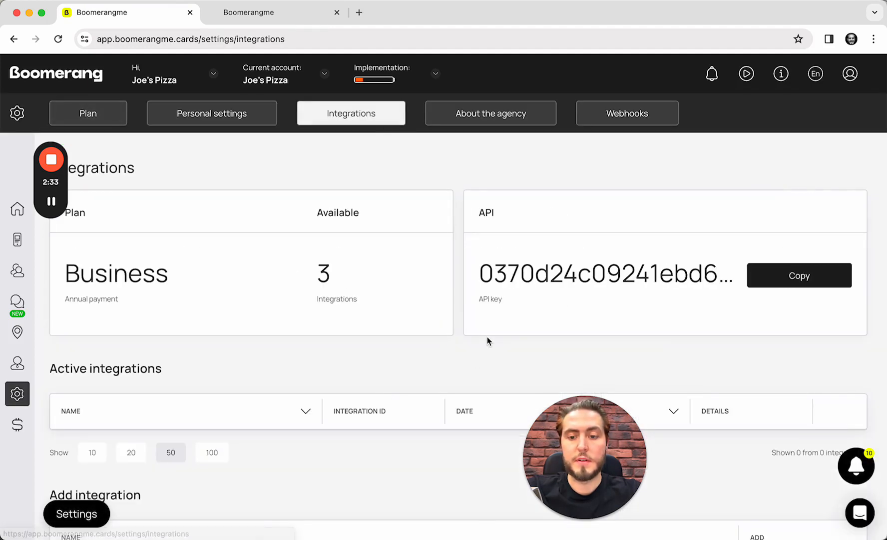
{"action": "scroll", "scroll_direction": "down", "scroll_amount": 3}
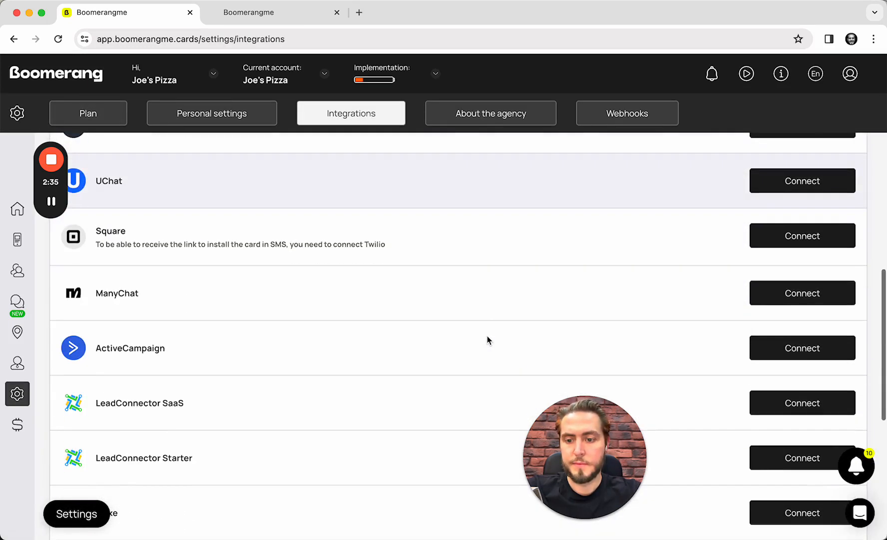
{"action": "scroll", "scroll_direction": "down", "scroll_amount": 3}
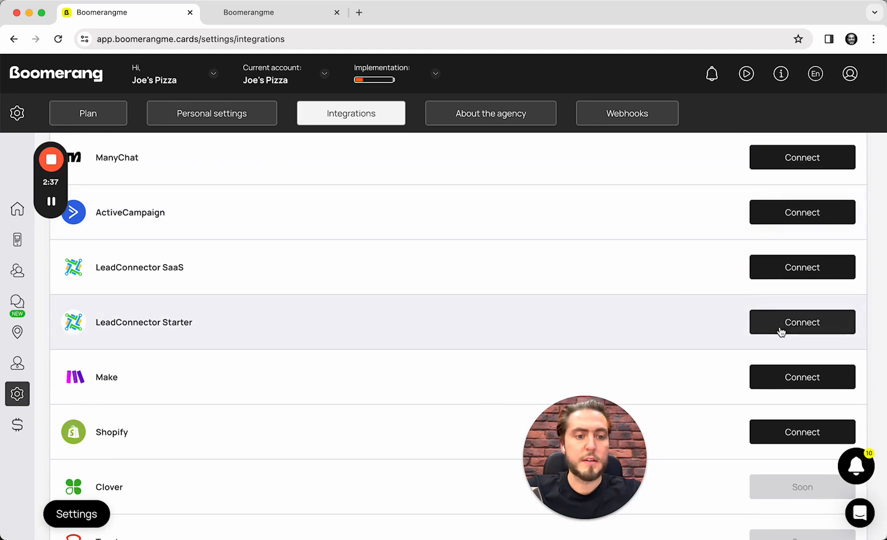
{"action": "left_click", "coordinate": [802, 322]}
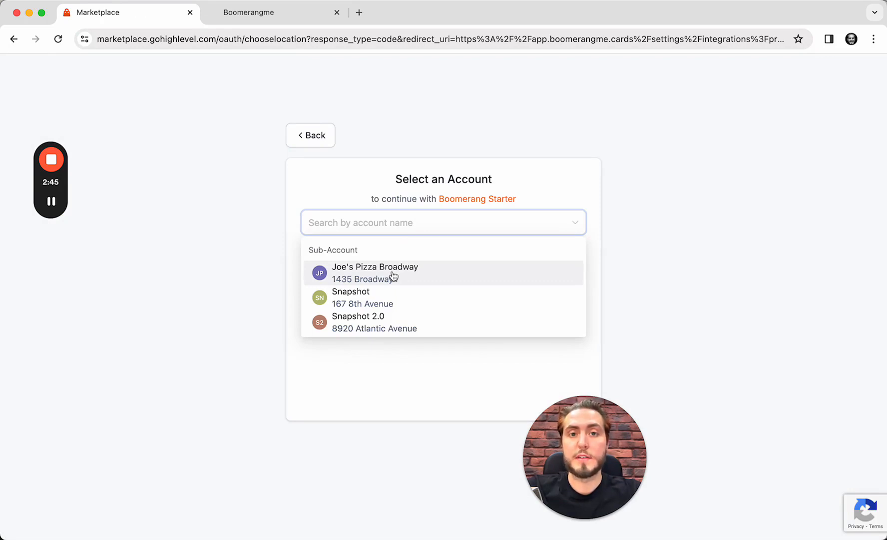
- Pick Joe's Pizza Broadway from the Sub-Account dropdown and authorize Boomerang Starter
{"action": "left_click", "coordinate": [376, 272]}
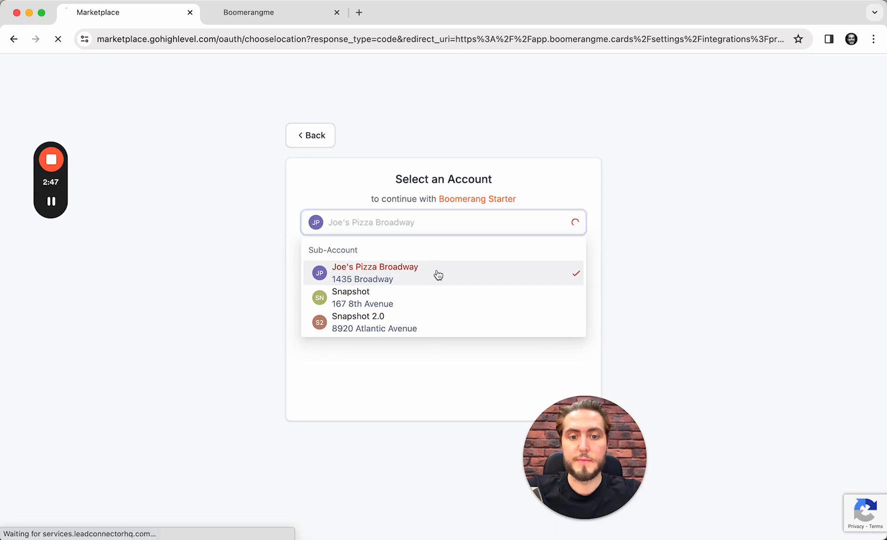
{"action": "left_click", "coordinate": [374, 273]}
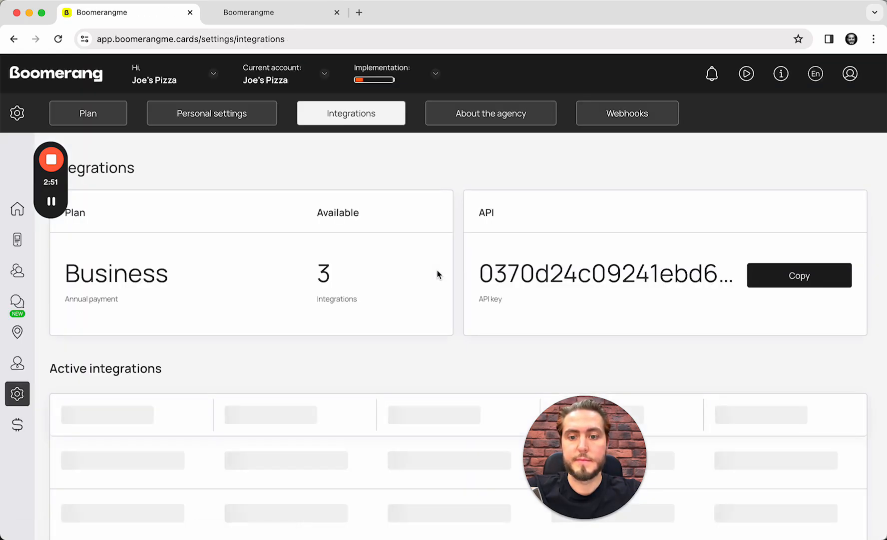
- Scroll to Active integrations and open LeadConnector Starter's configuration dialog
{"action": "scroll", "scroll_direction": "down", "scroll_amount": 3}
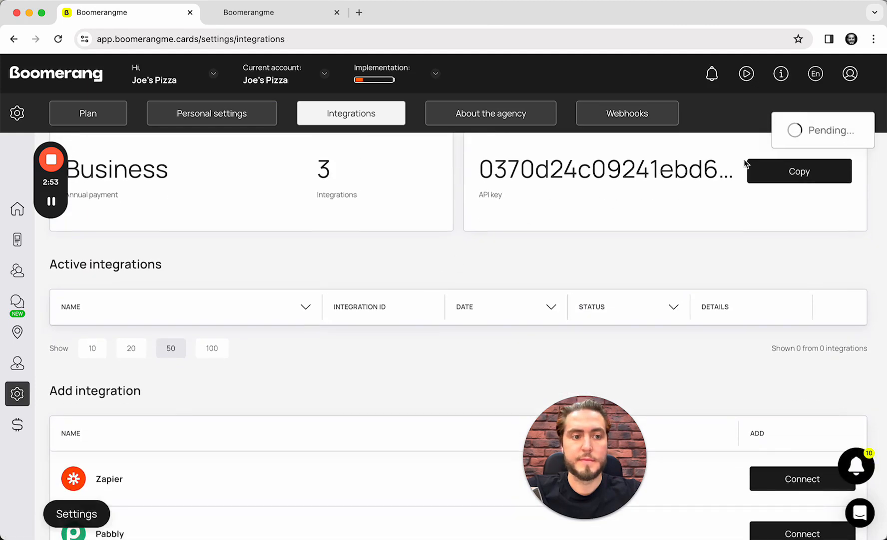
{"action": "mouse_move", "coordinate": [409, 185]}
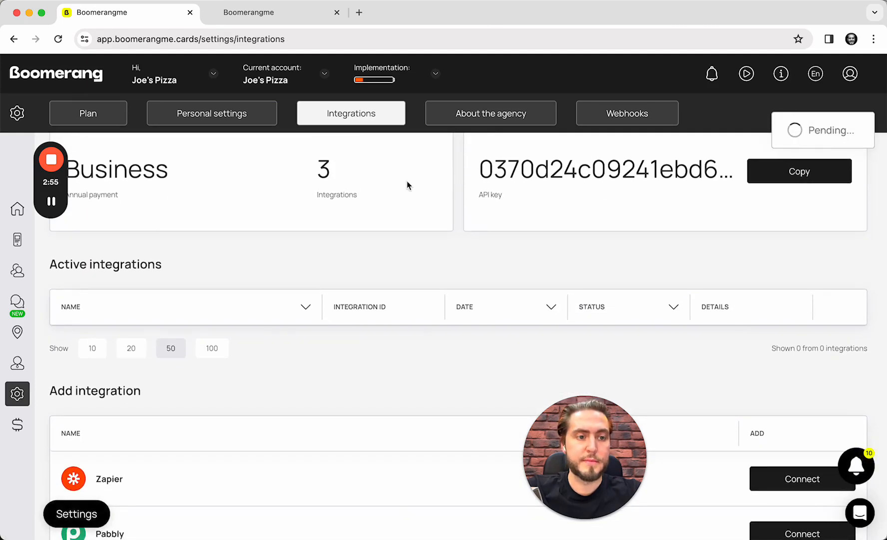
{"action": "left_click", "coordinate": [798, 171]}
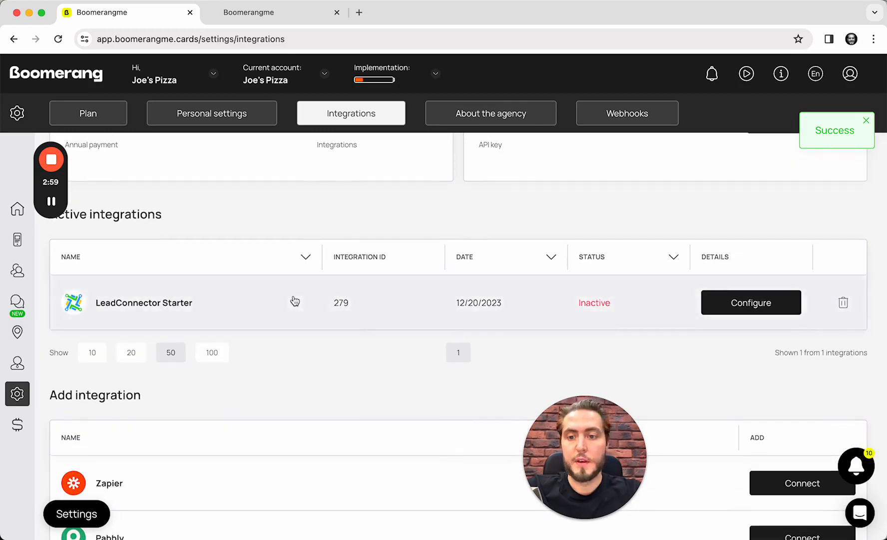
{"action": "left_click", "coordinate": [751, 302]}
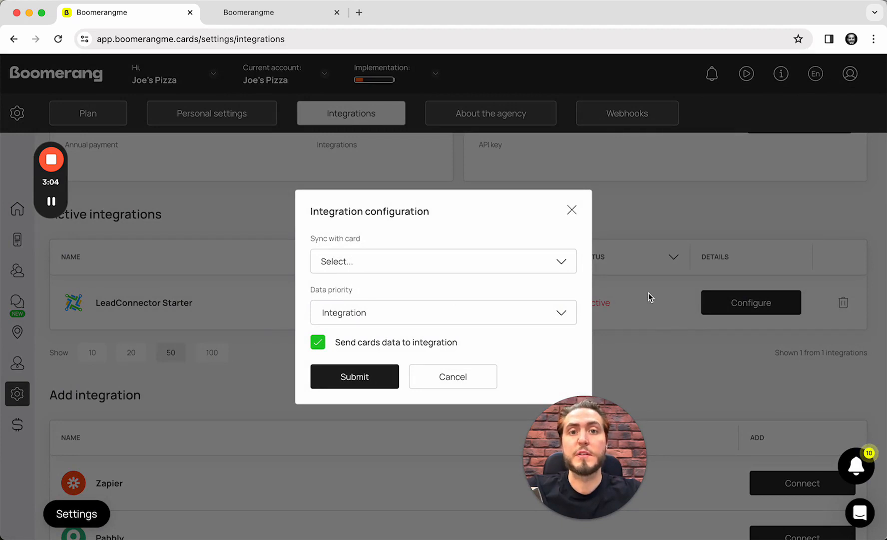
- Set Sync with card to Joe's Pizza / Reward, Data priority Integration, and submit
{"action": "left_click", "coordinate": [443, 261]}
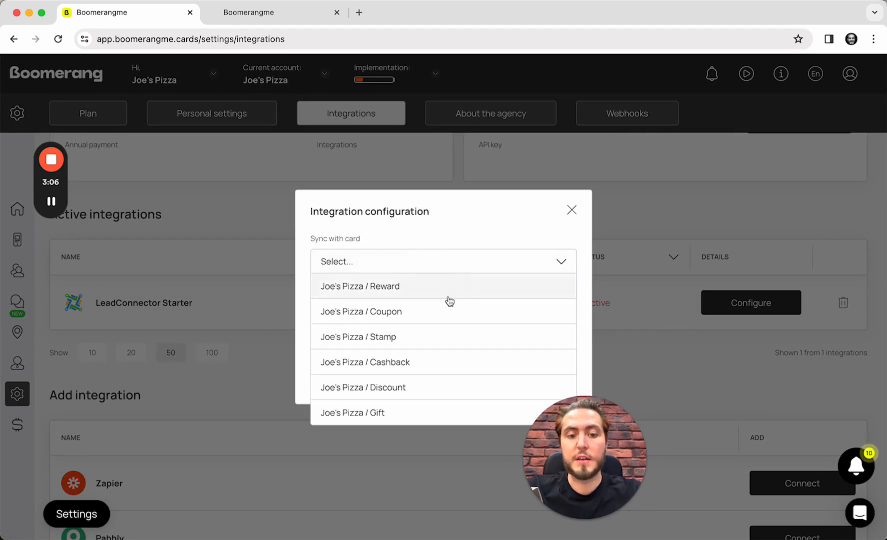
{"action": "mouse_move", "coordinate": [423, 294]}
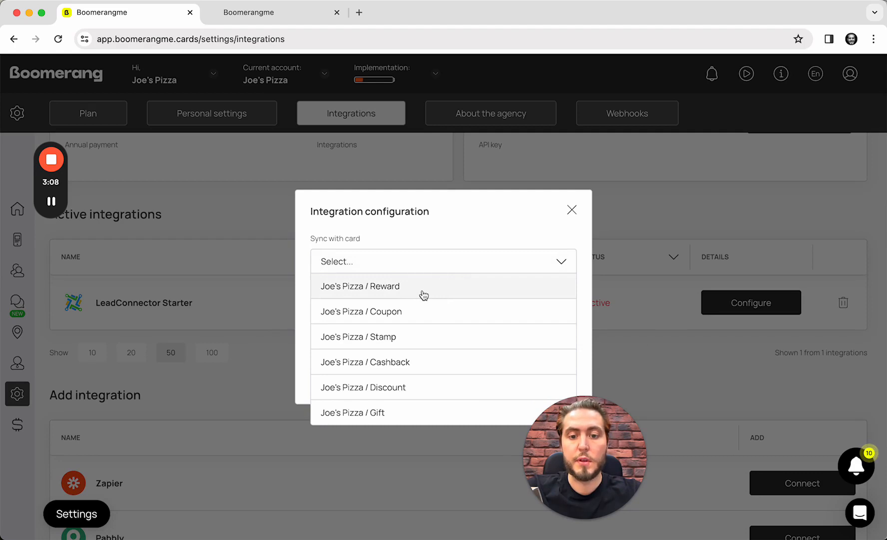
{"action": "left_click", "coordinate": [360, 286]}
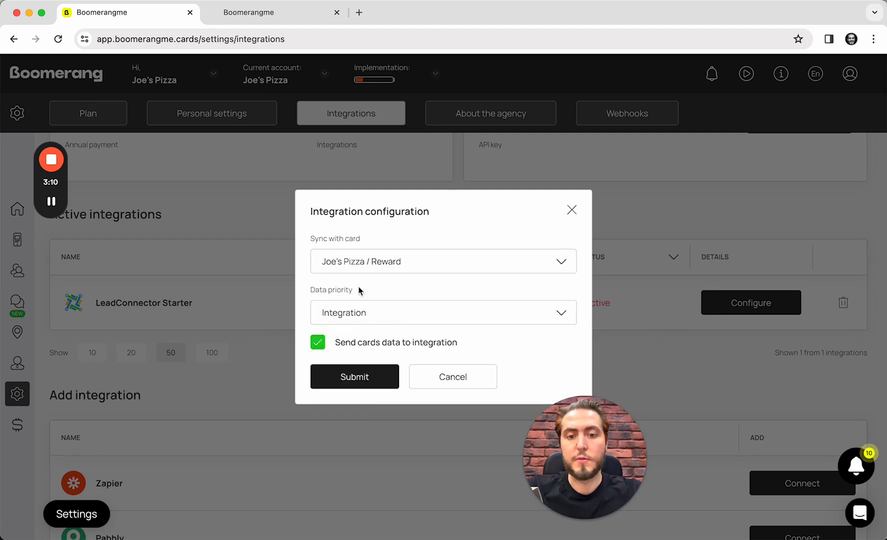
{"action": "left_click", "coordinate": [443, 312]}
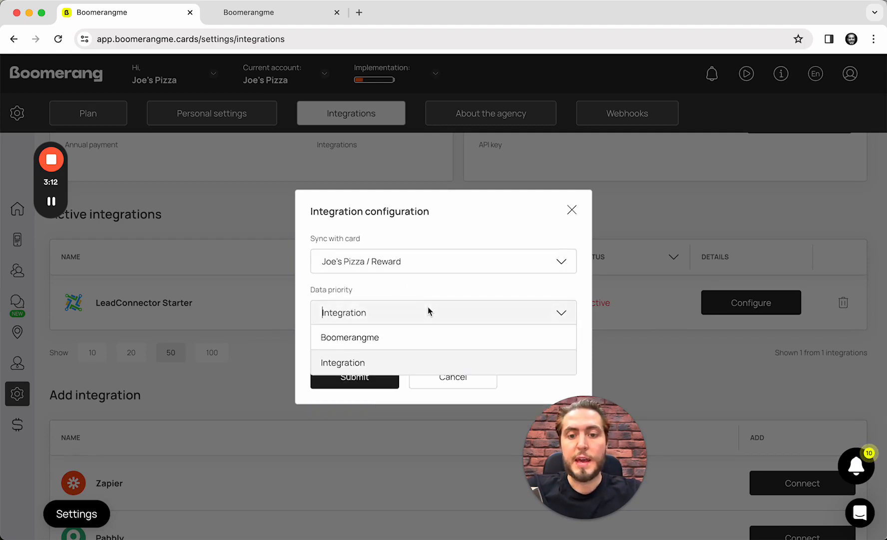
{"action": "mouse_move", "coordinate": [349, 337]}
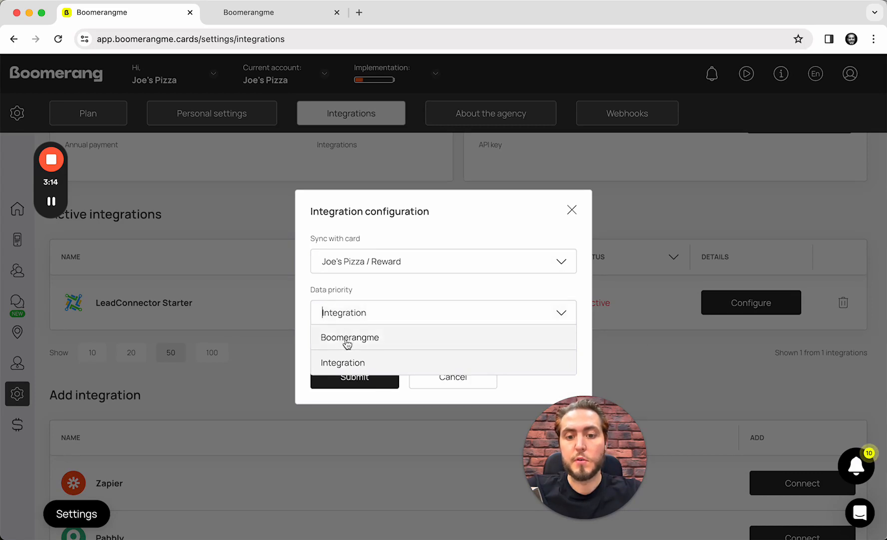
{"action": "mouse_move", "coordinate": [392, 344]}
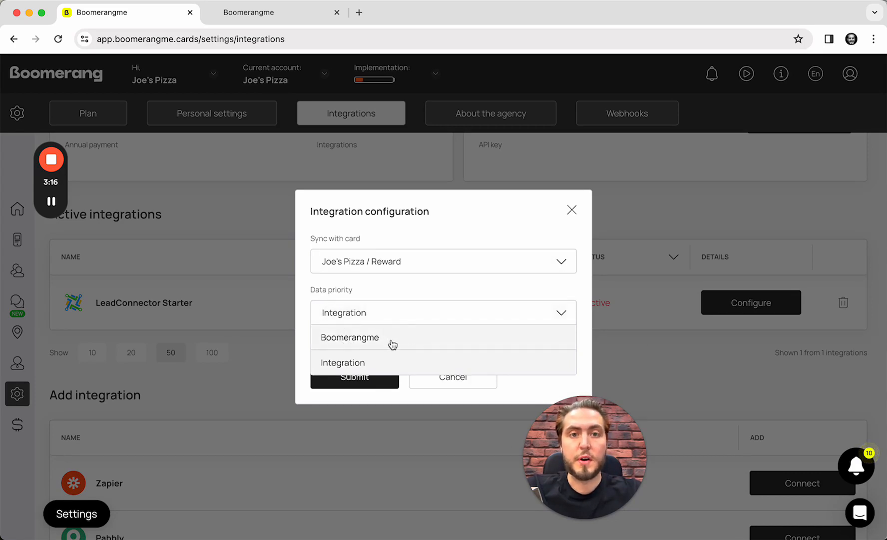
{"action": "mouse_move", "coordinate": [315, 370]}
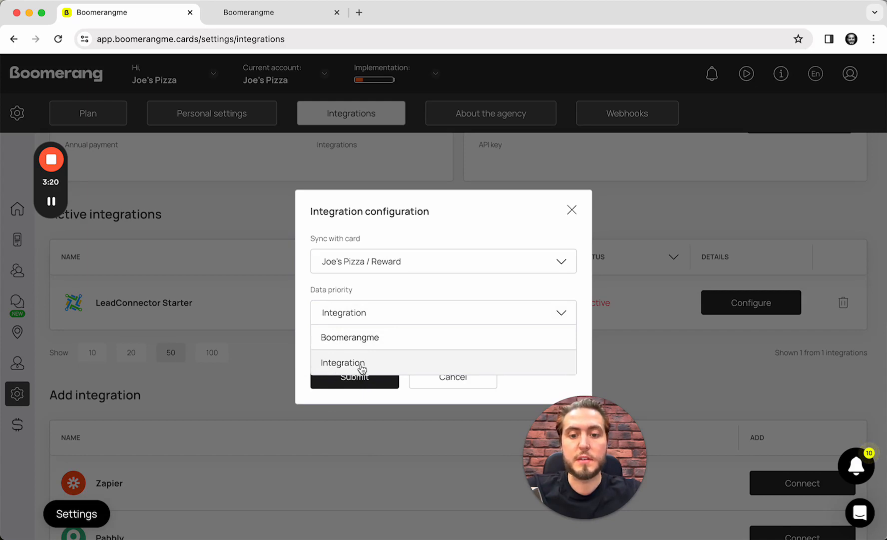
{"action": "left_click", "coordinate": [341, 363]}
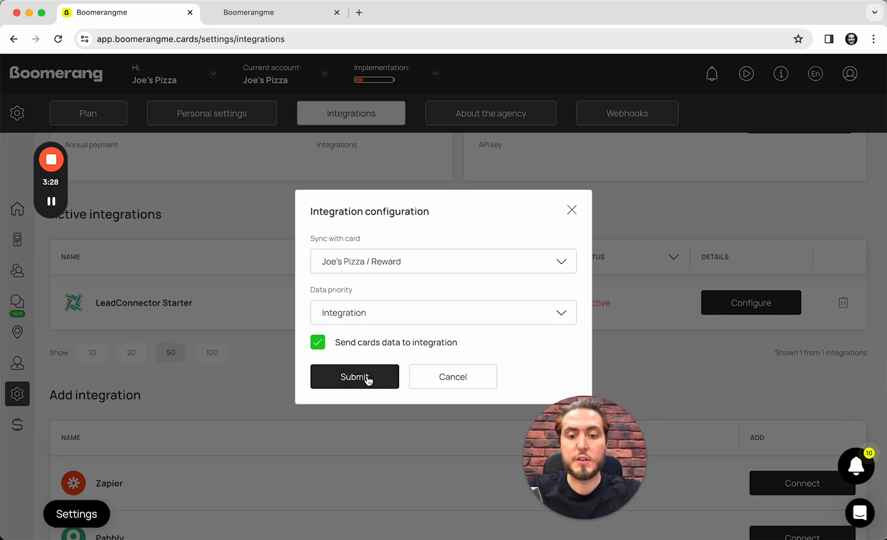
{"action": "left_click", "coordinate": [354, 376]}
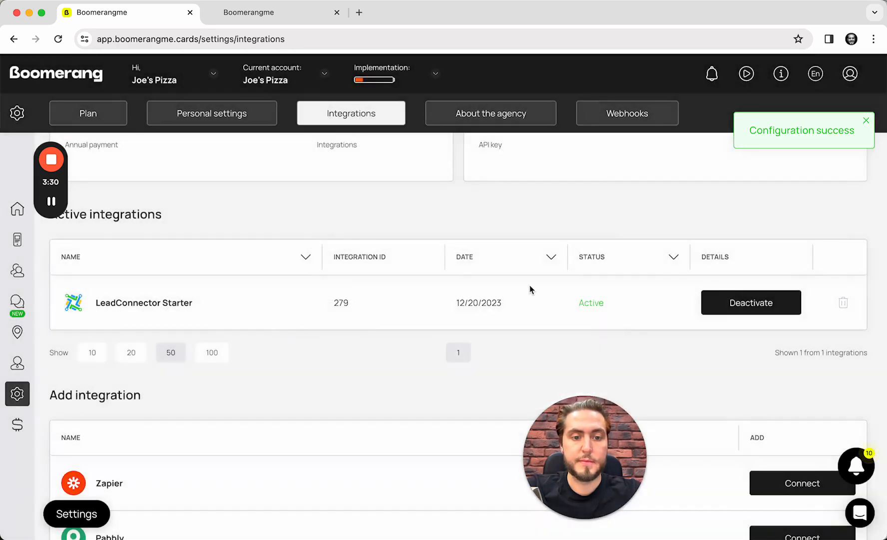
- View the Reward card integration setup, then switch to GoHighLevel's Sub-Accounts list
{"action": "left_click", "coordinate": [144, 302]}
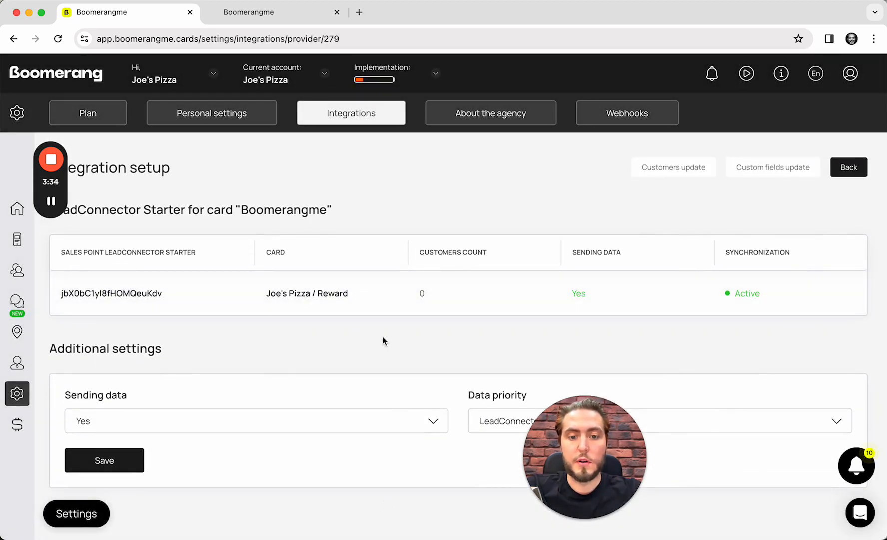
{"action": "mouse_move", "coordinate": [56, 115]}
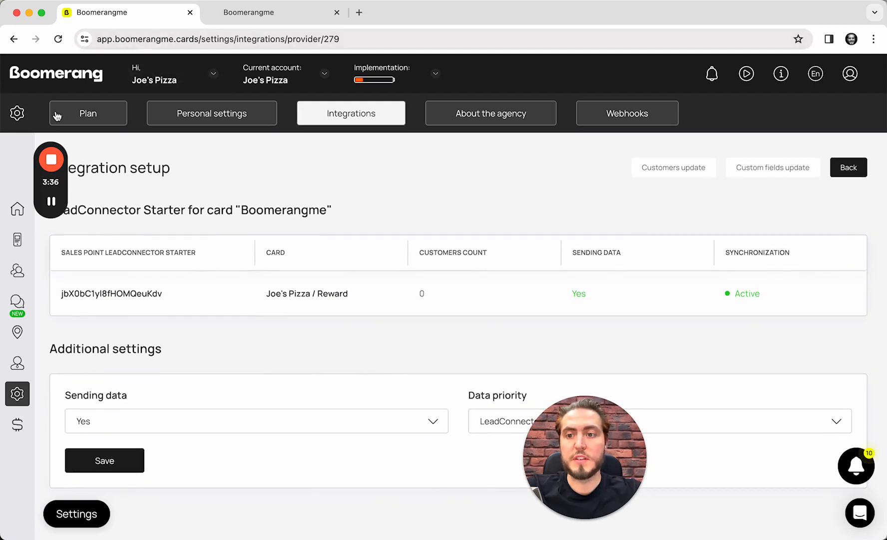
{"action": "left_click", "coordinate": [276, 13]}
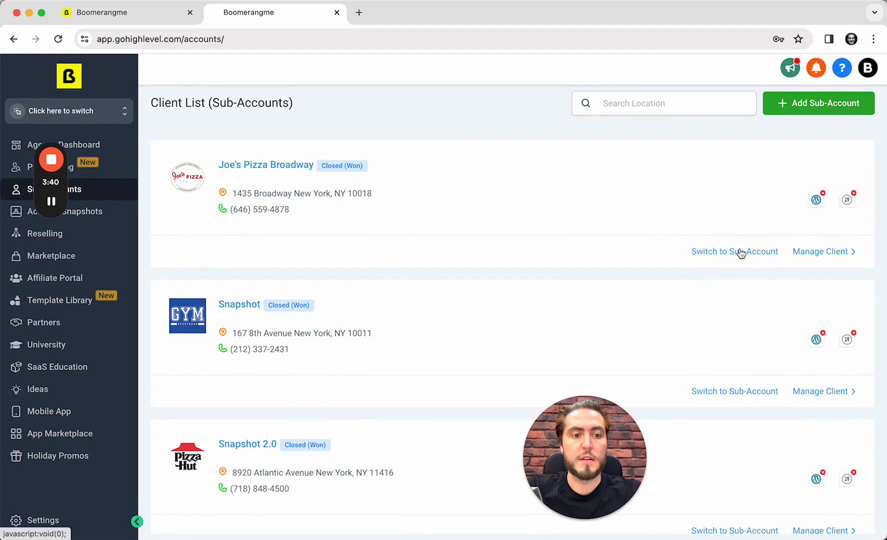
- Enter Joe's Pizza Broadway, view its dashboard and empty contacts, then open Settings
{"action": "left_click", "coordinate": [734, 251]}
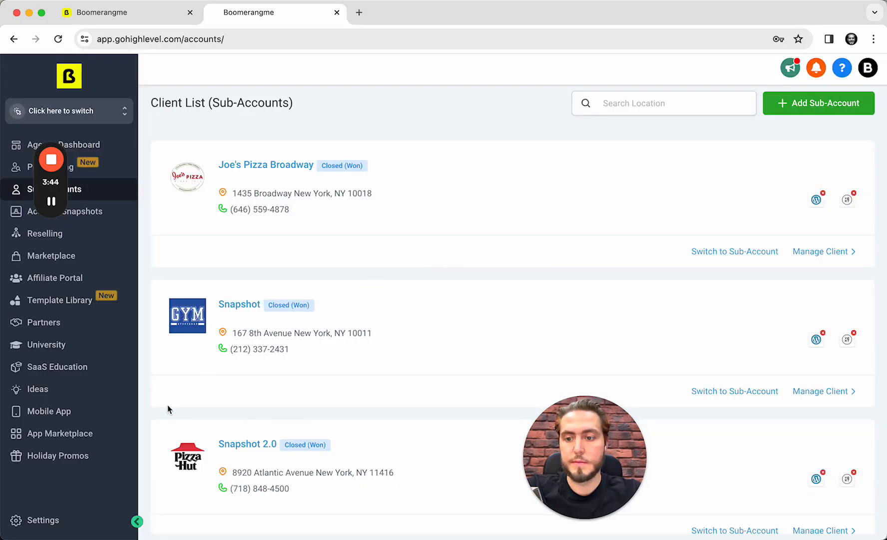
{"action": "left_click", "coordinate": [734, 251]}
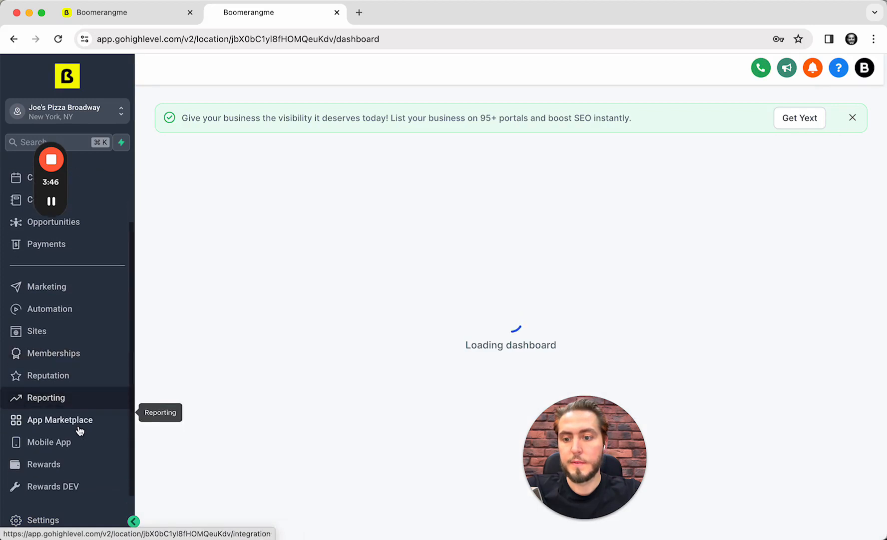
{"action": "mouse_move", "coordinate": [55, 447]}
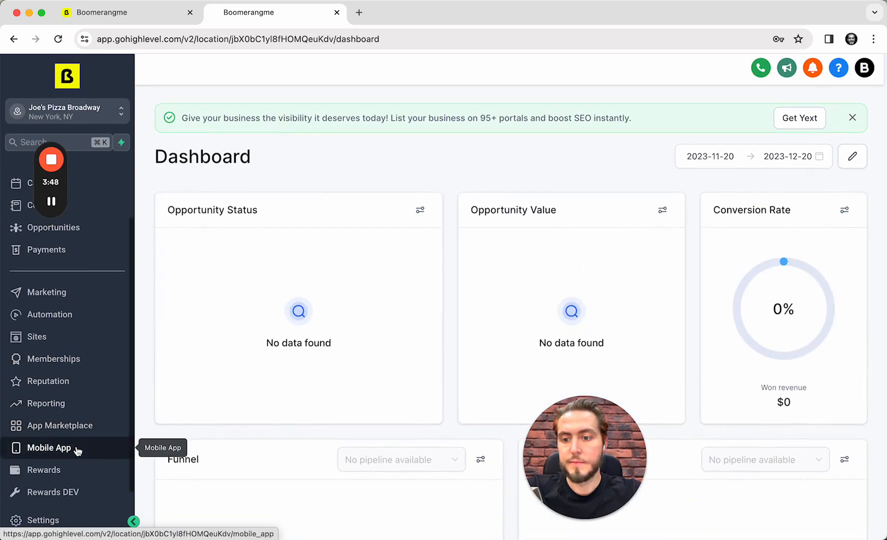
{"action": "scroll", "scroll_direction": "up", "scroll_amount": 3}
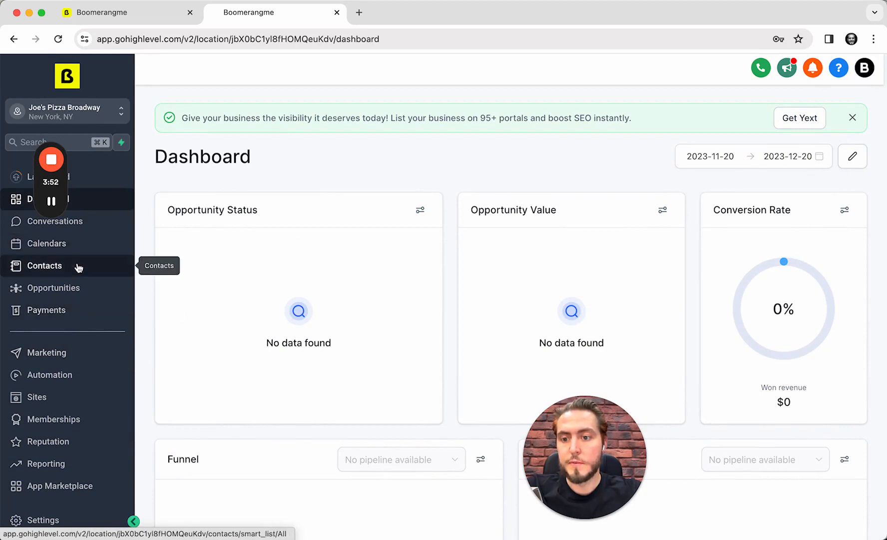
{"action": "left_click", "coordinate": [43, 266]}
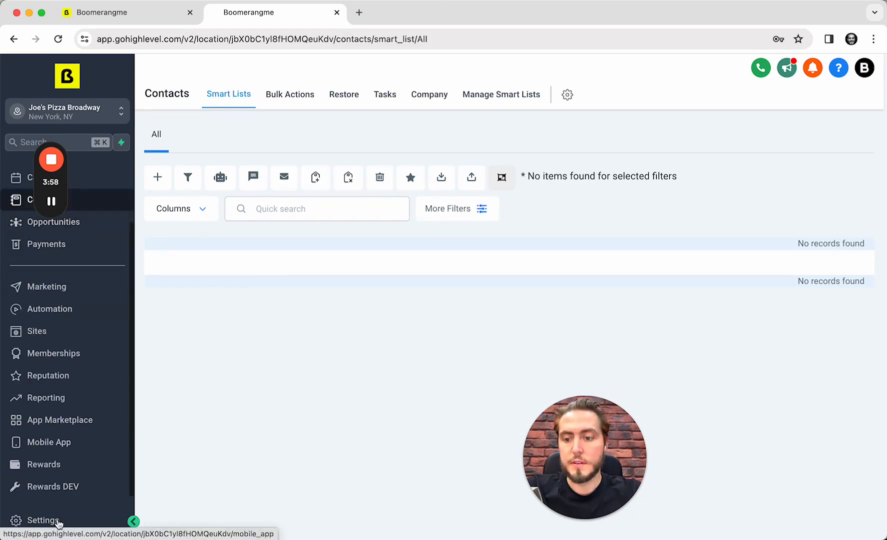
{"action": "left_click", "coordinate": [43, 520]}
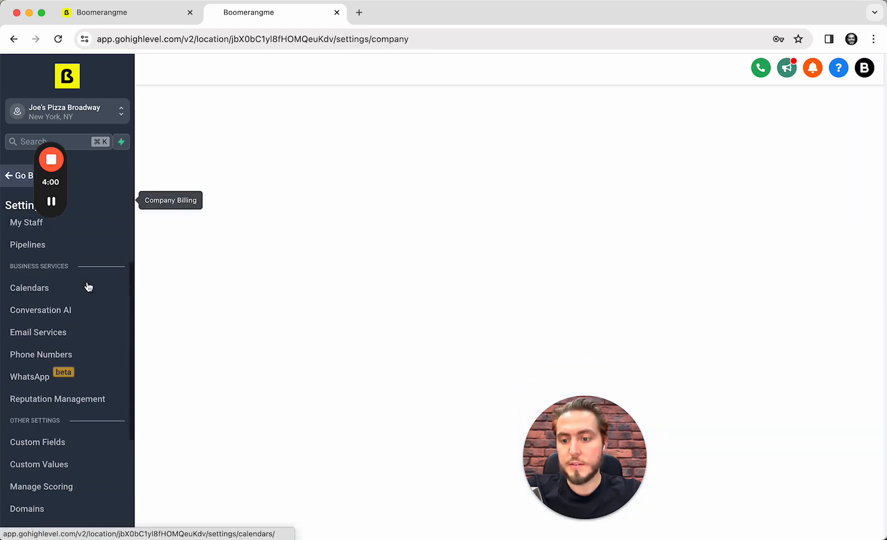
- Open the sub-account's Custom Fields, check the Folders view, then return to All Fields
{"action": "left_click", "coordinate": [37, 432]}
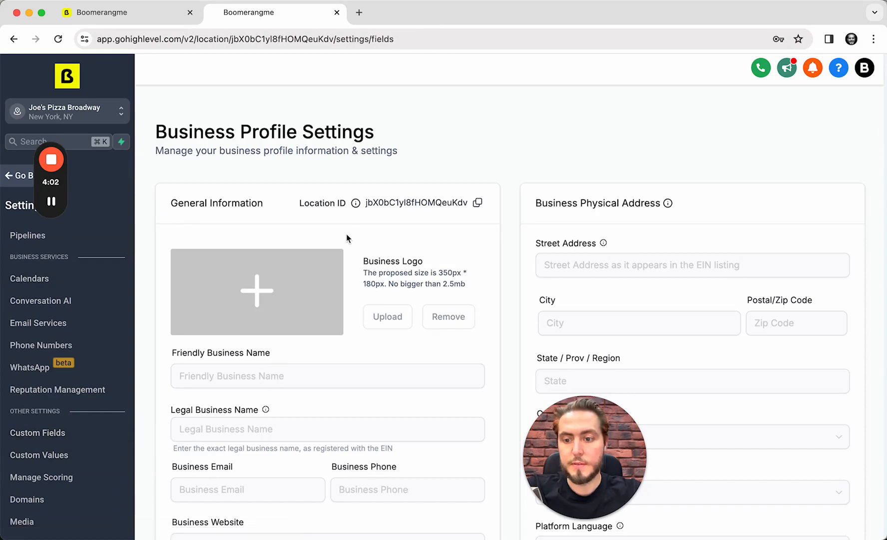
{"action": "left_click", "coordinate": [38, 433]}
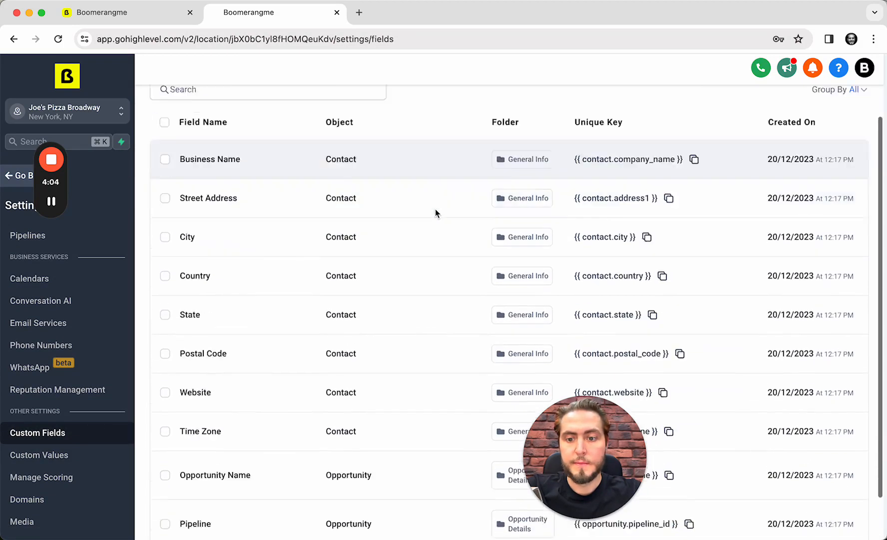
{"action": "scroll", "scroll_direction": "up", "scroll_amount": 3}
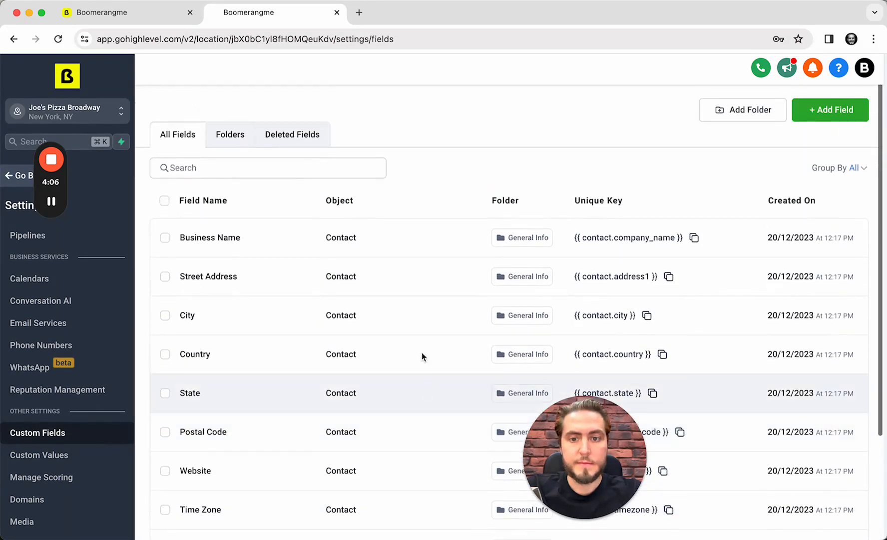
{"action": "left_click", "coordinate": [229, 134]}
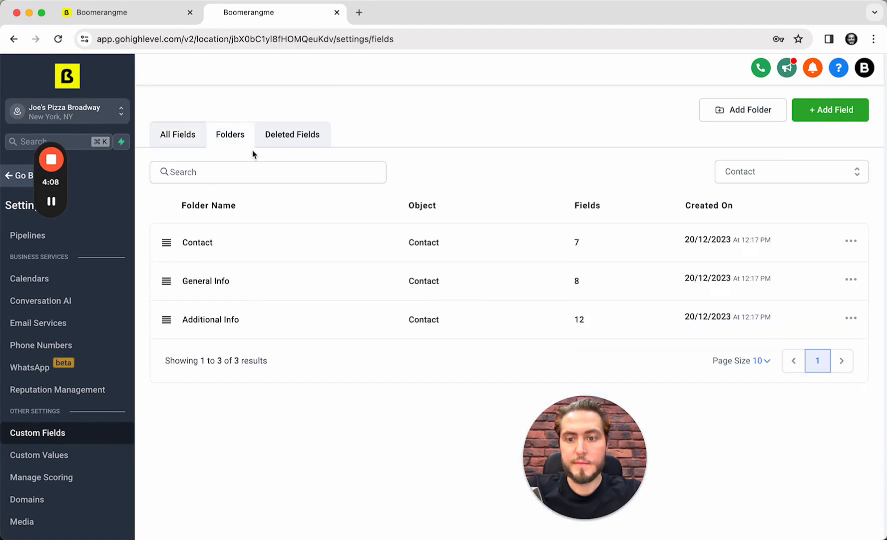
{"action": "left_click", "coordinate": [178, 134]}
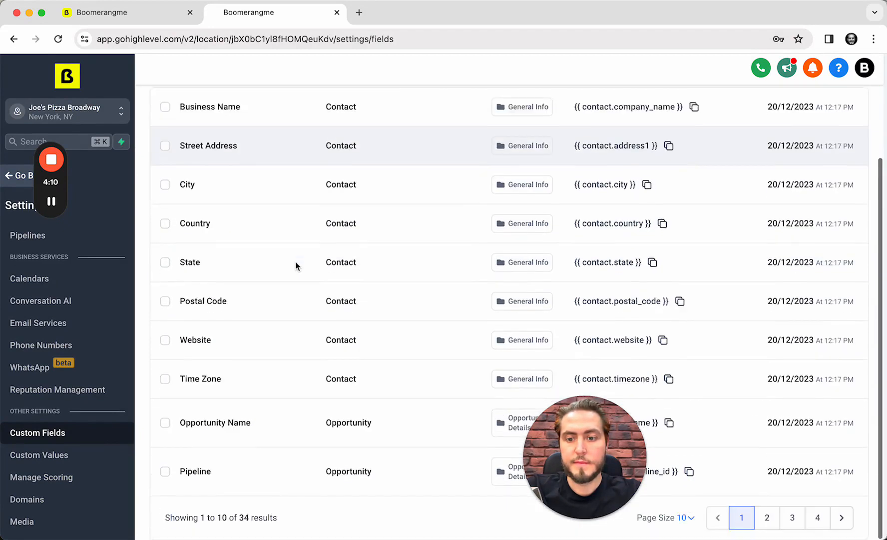
{"action": "mouse_move", "coordinate": [412, 500]}
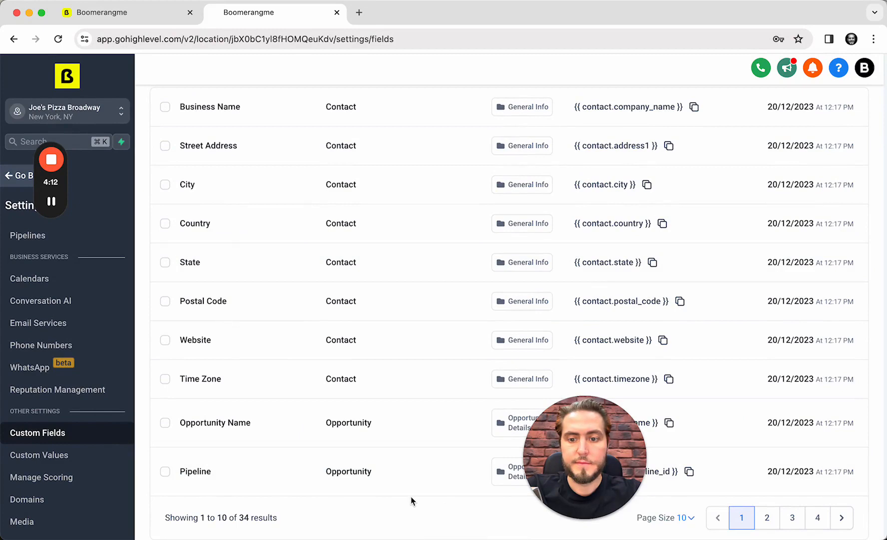
- Page to the Digital Wallet custom fields, then go back to the Contacts list
{"action": "left_click", "coordinate": [767, 517]}
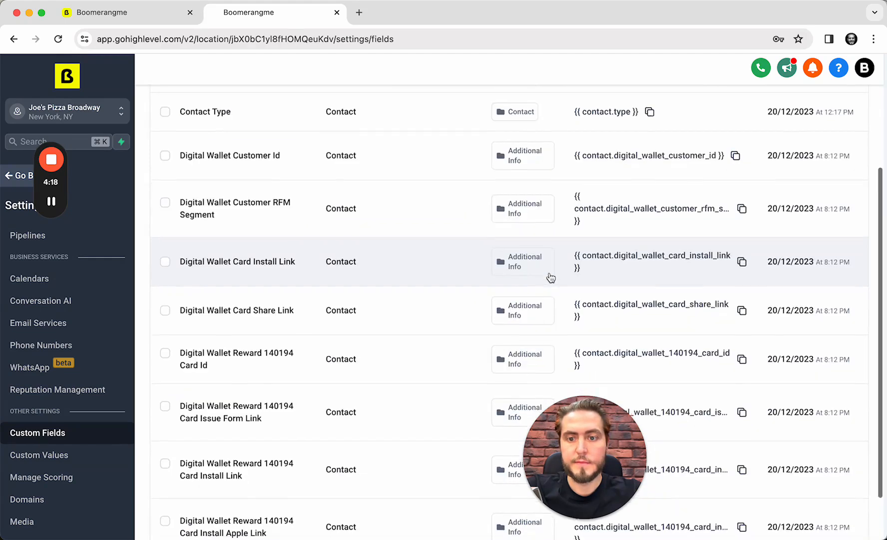
{"action": "scroll", "scroll_direction": "up", "scroll_amount": 3}
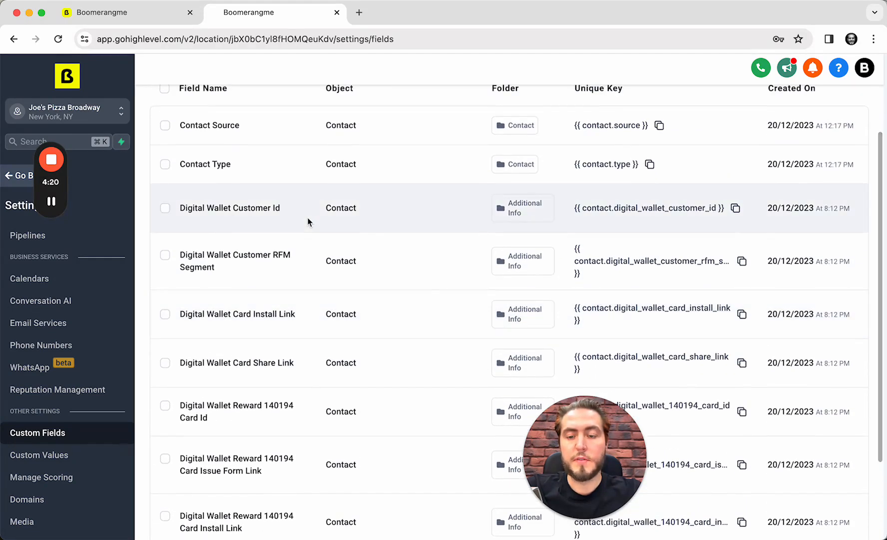
{"action": "mouse_move", "coordinate": [210, 204]}
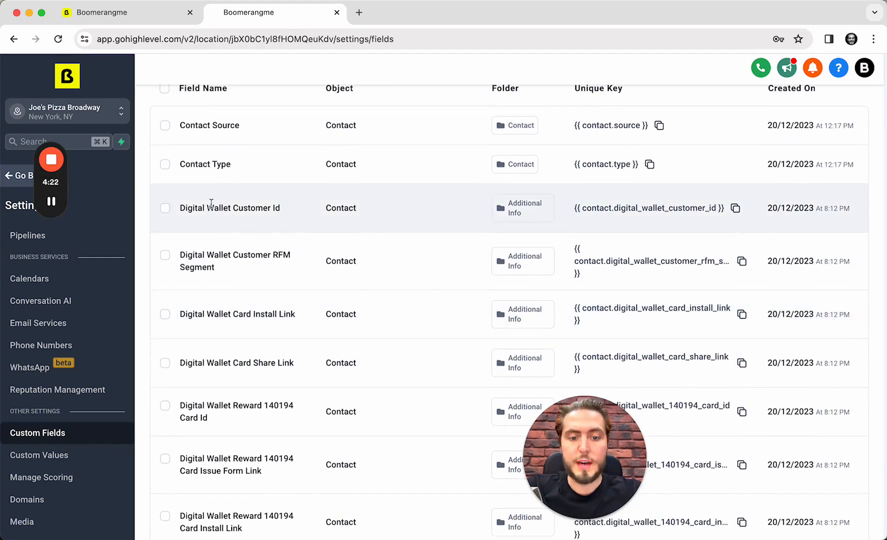
{"action": "mouse_move", "coordinate": [338, 261]}
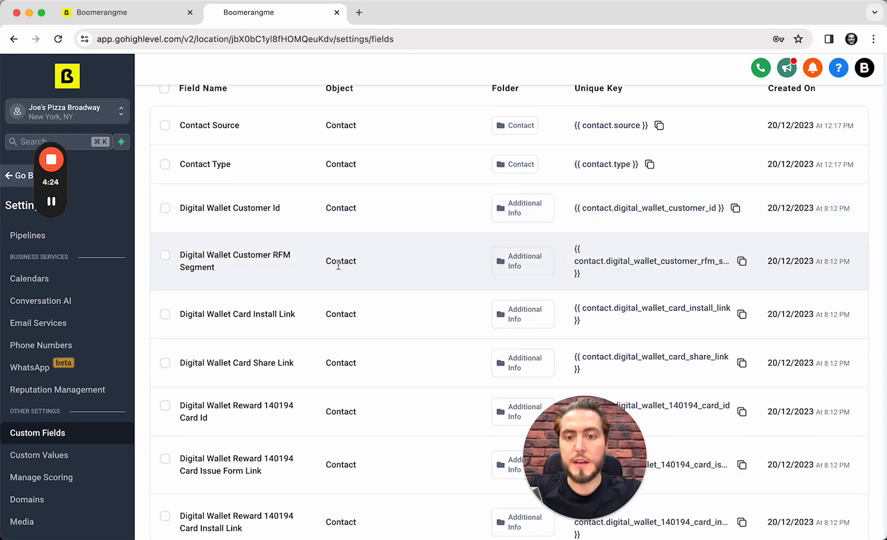
{"action": "scroll", "scroll_direction": "down", "scroll_amount": 3}
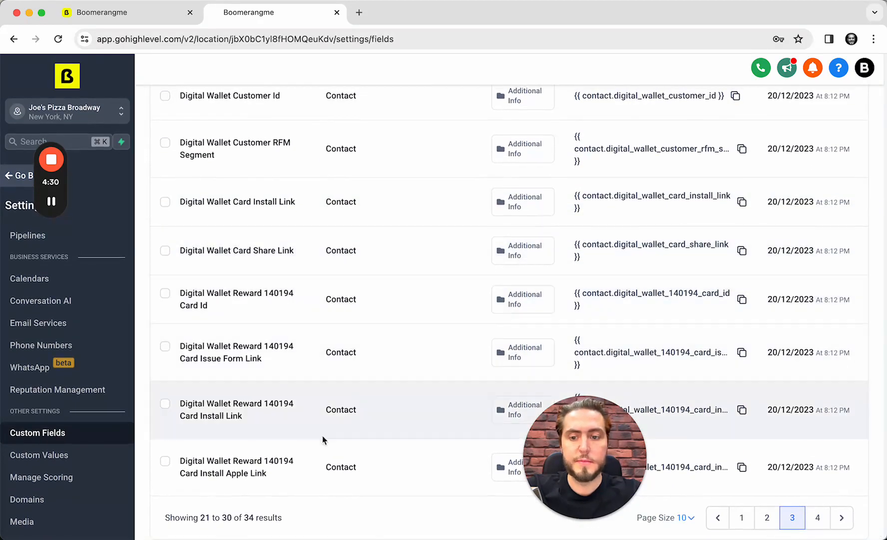
{"action": "left_click", "coordinate": [817, 517]}
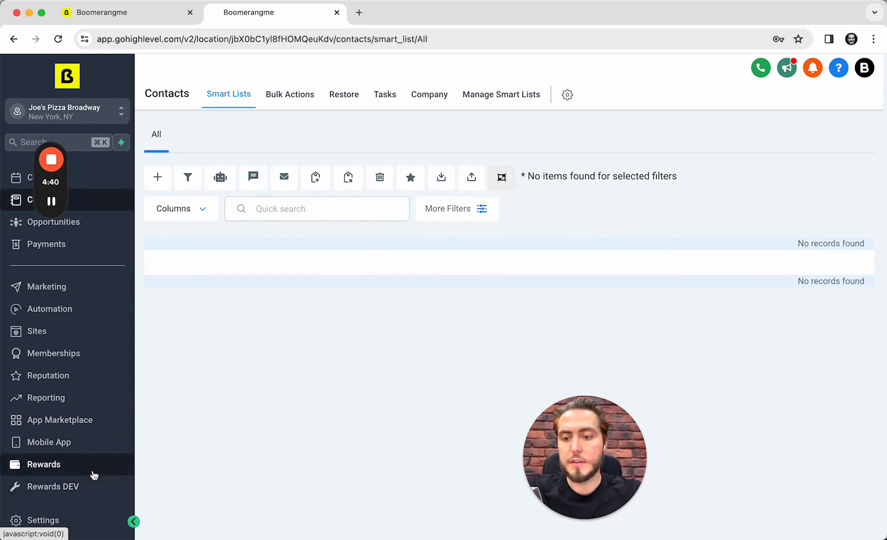
- Open Rewards and select Joe's Pizza Broadway to load its GOTO.CARDS loyalty dashboard
{"action": "left_click", "coordinate": [43, 464]}
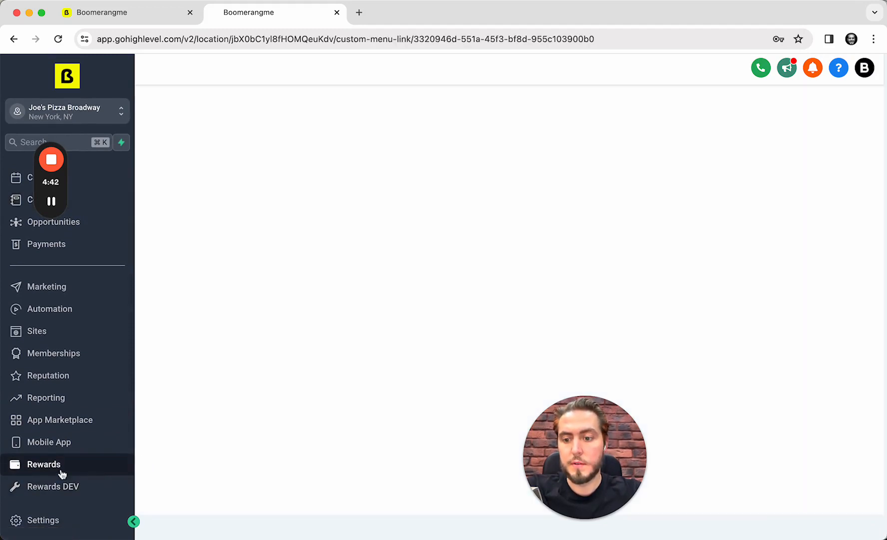
{"action": "left_click", "coordinate": [44, 464]}
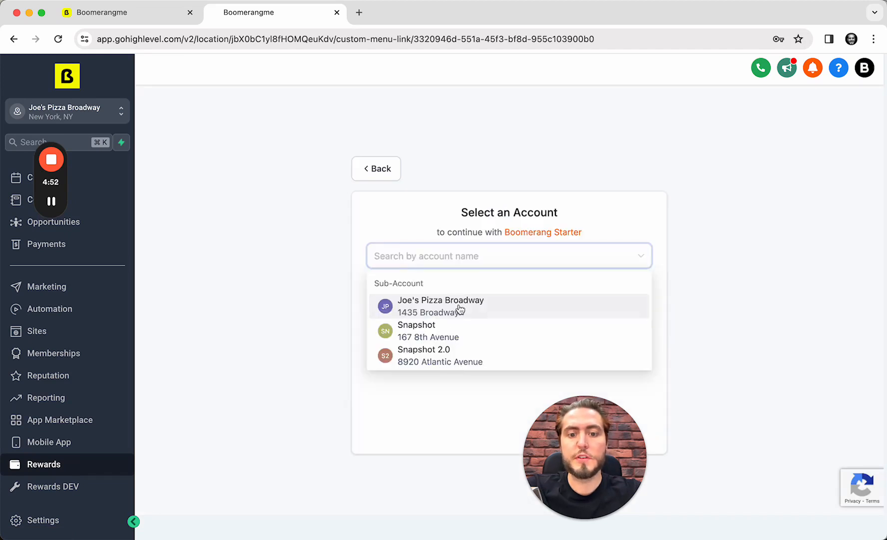
{"action": "left_click", "coordinate": [440, 305]}
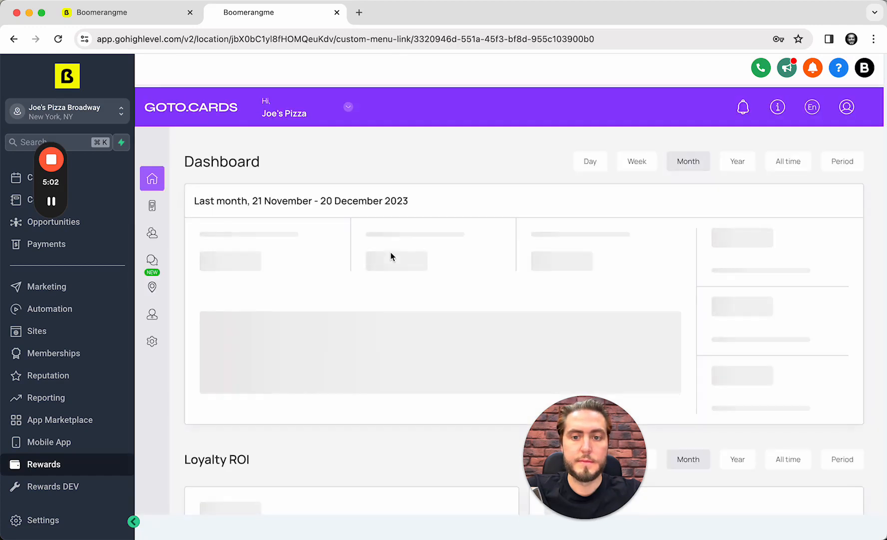
{"action": "scroll", "scroll_direction": "down", "scroll_amount": 3}
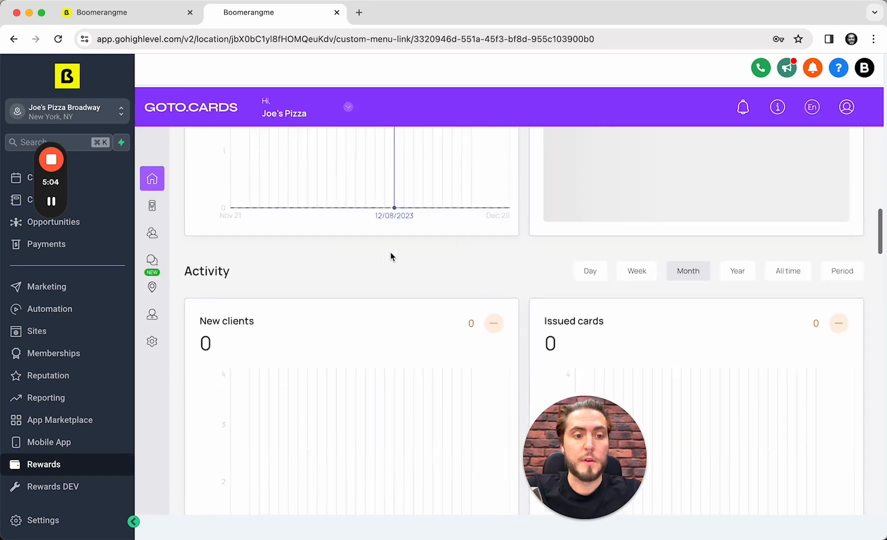
{"action": "scroll", "scroll_direction": "up", "scroll_amount": 3}
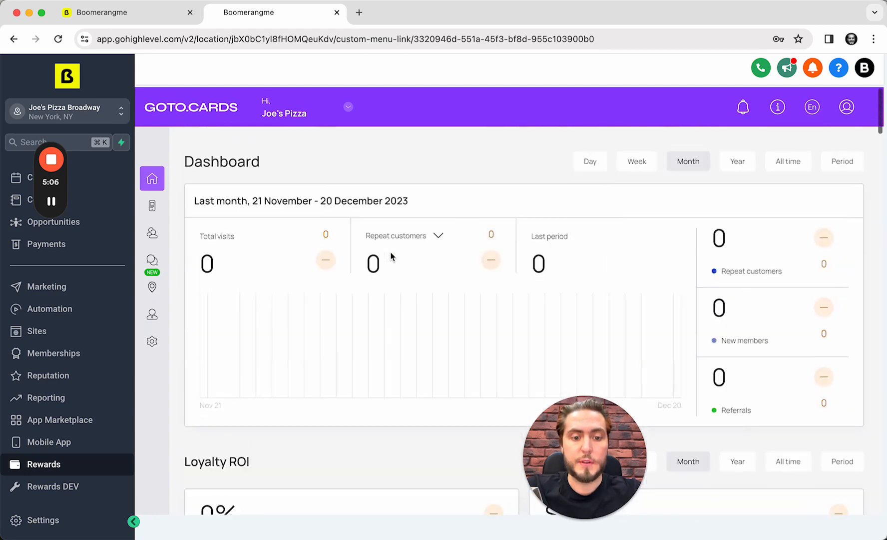
{"action": "mouse_move", "coordinate": [224, 267]}
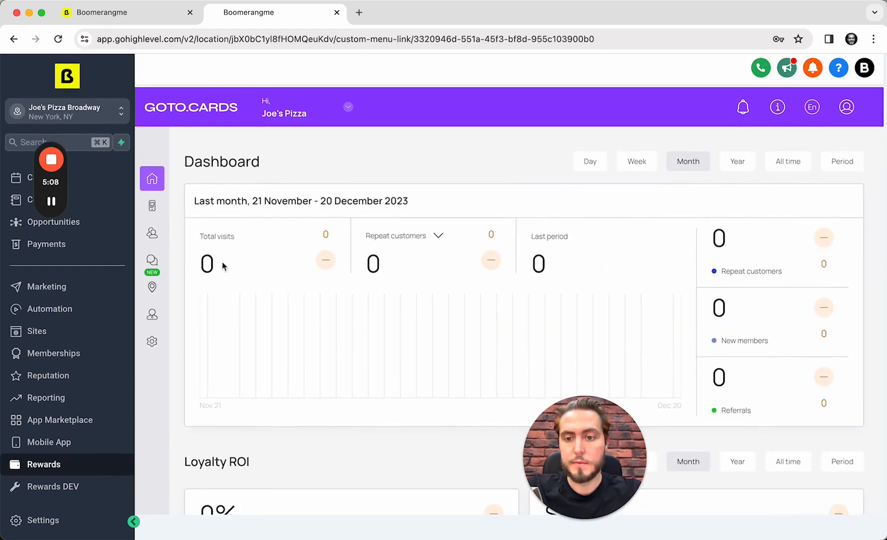
{"action": "mouse_move", "coordinate": [359, 216]}
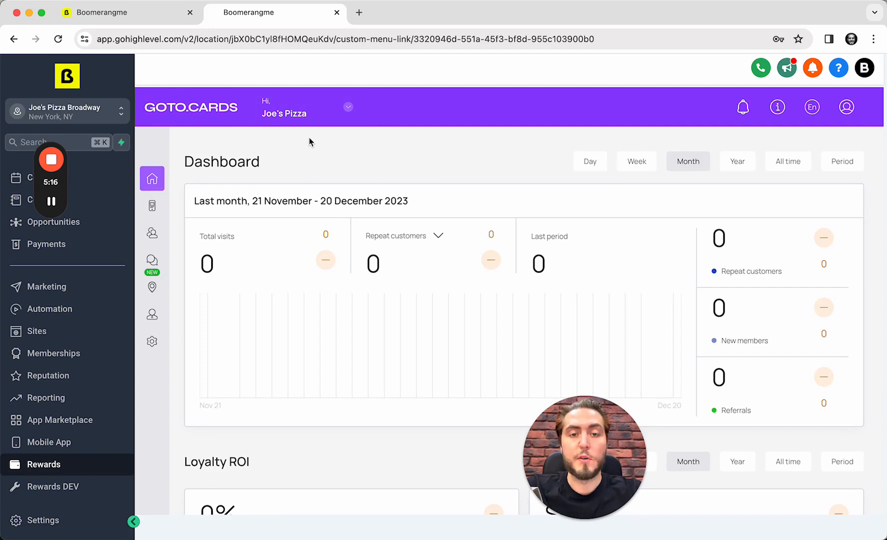
{"action": "mouse_move", "coordinate": [362, 304]}
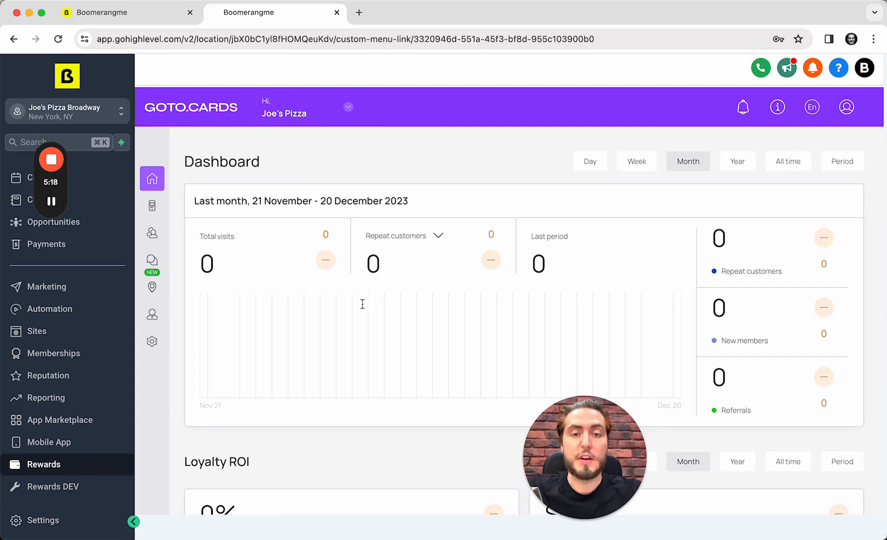
{"action": "mouse_move", "coordinate": [274, 243]}
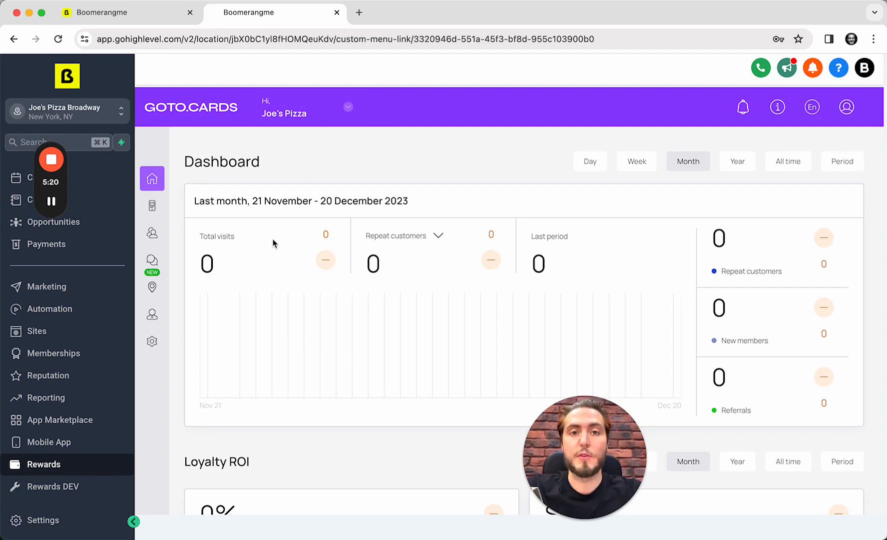